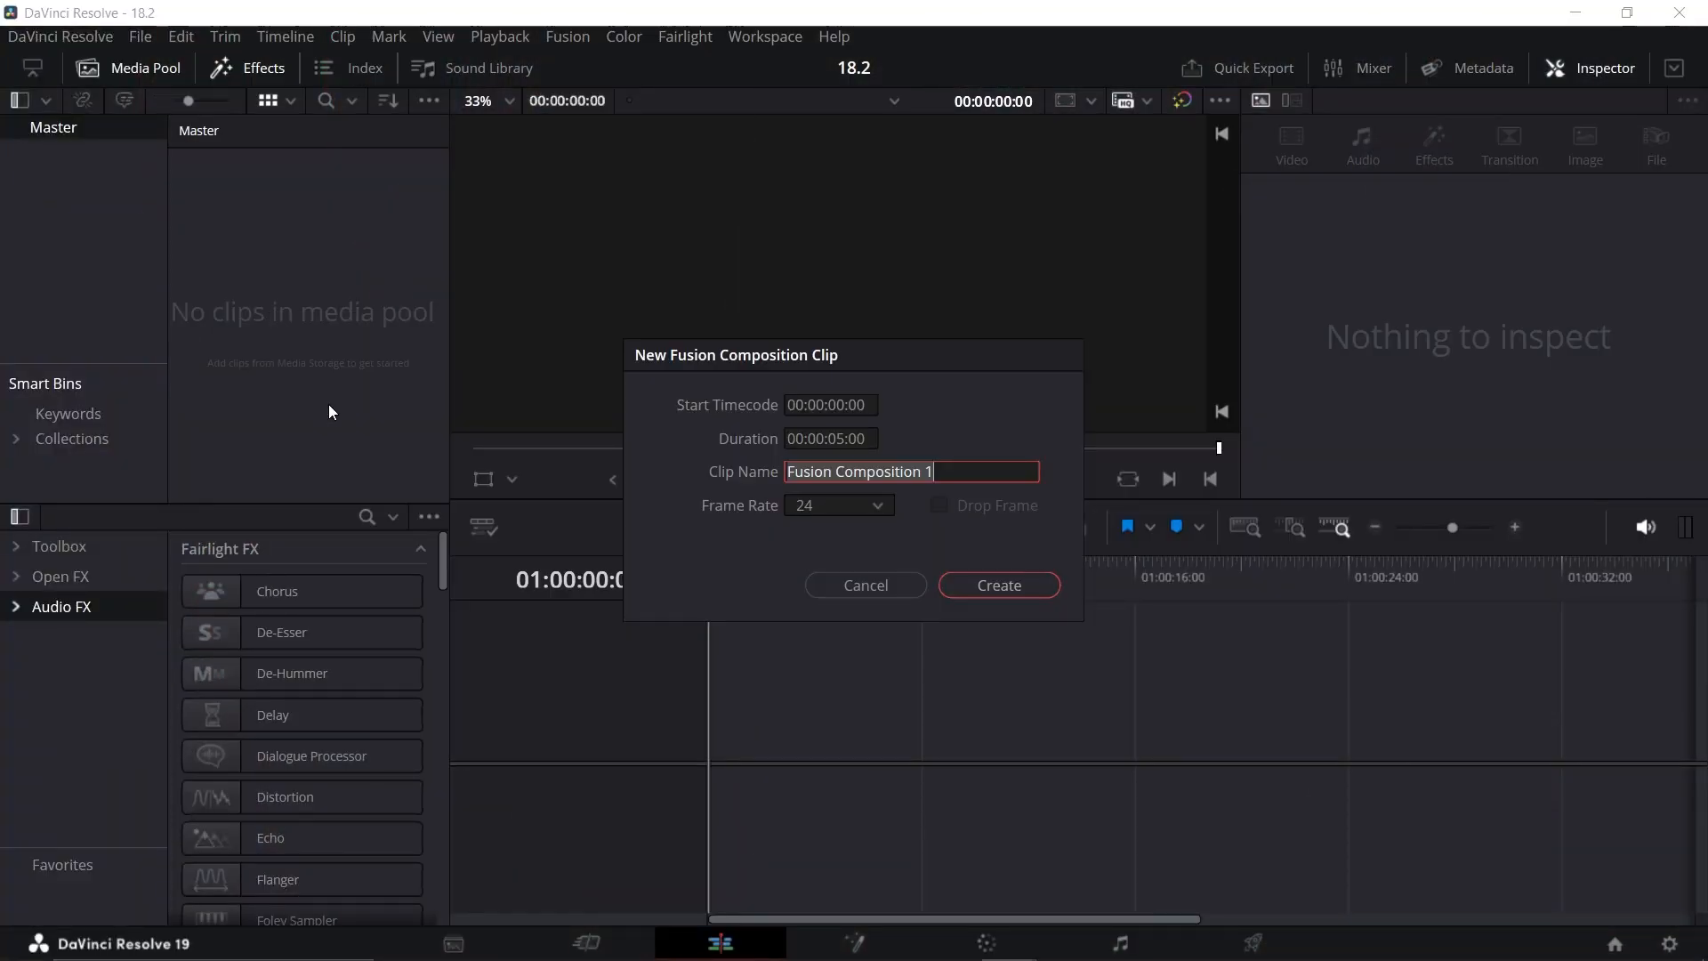
Create a new five-second clip named Fusion Composition 1 in the Media Pool.
left_click(836, 504)
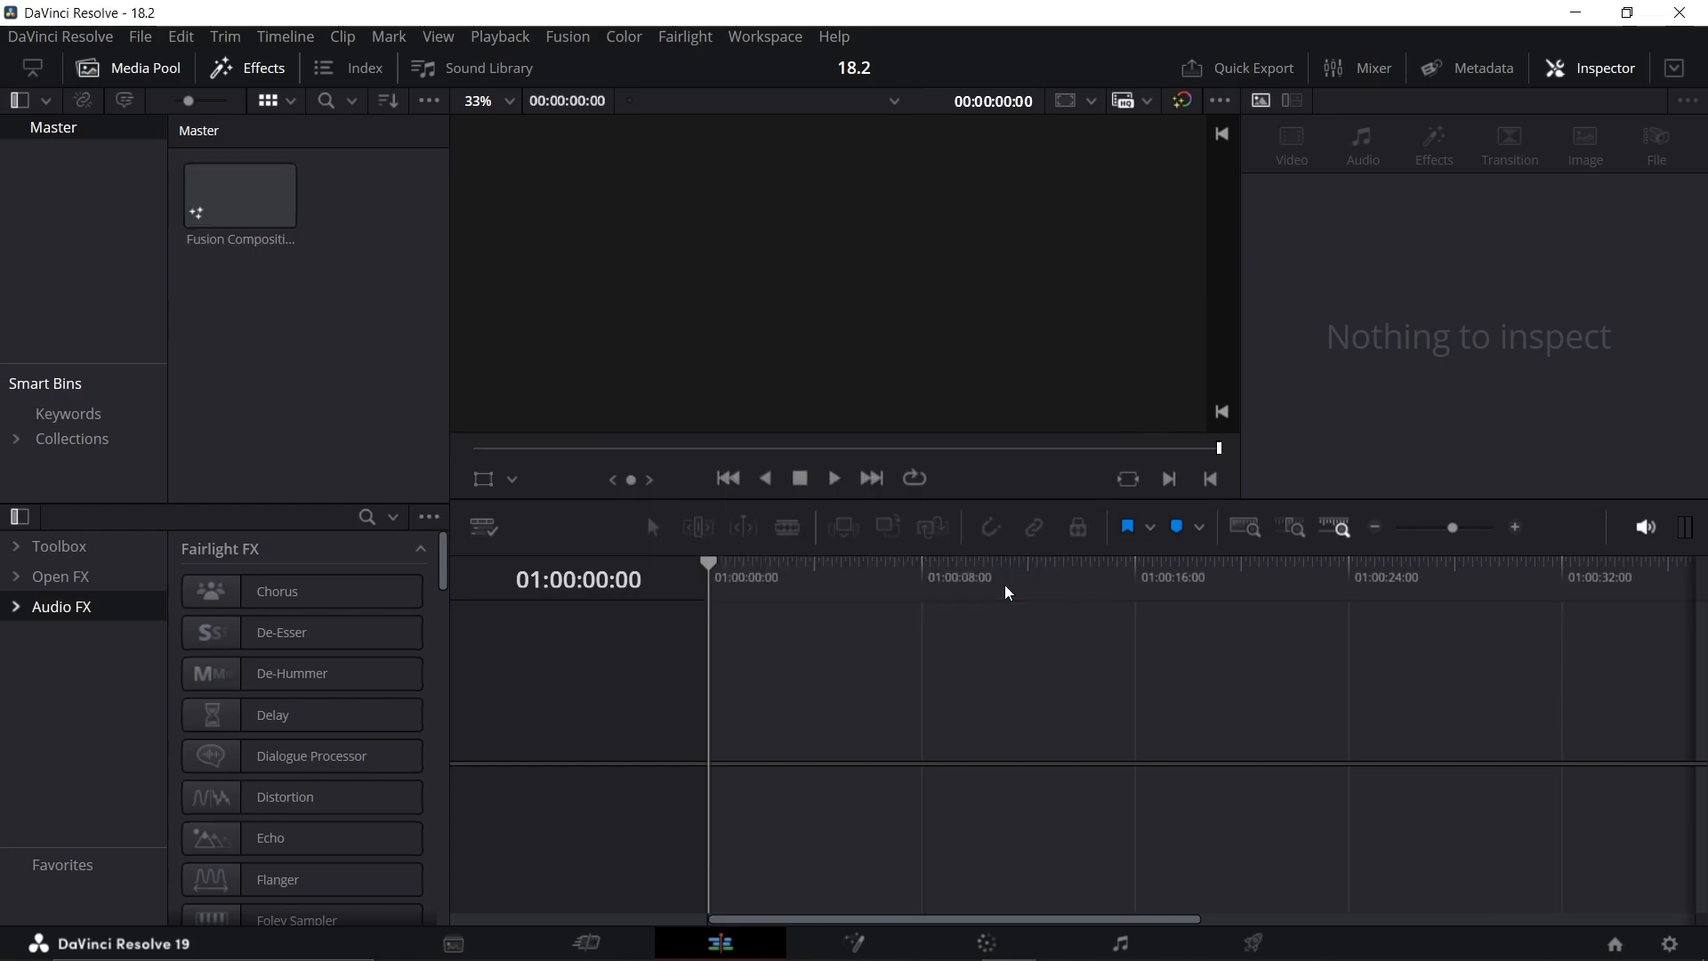
Open the composition on the Fusion page and add a Shape tool node to the graph.
left_click(853, 942)
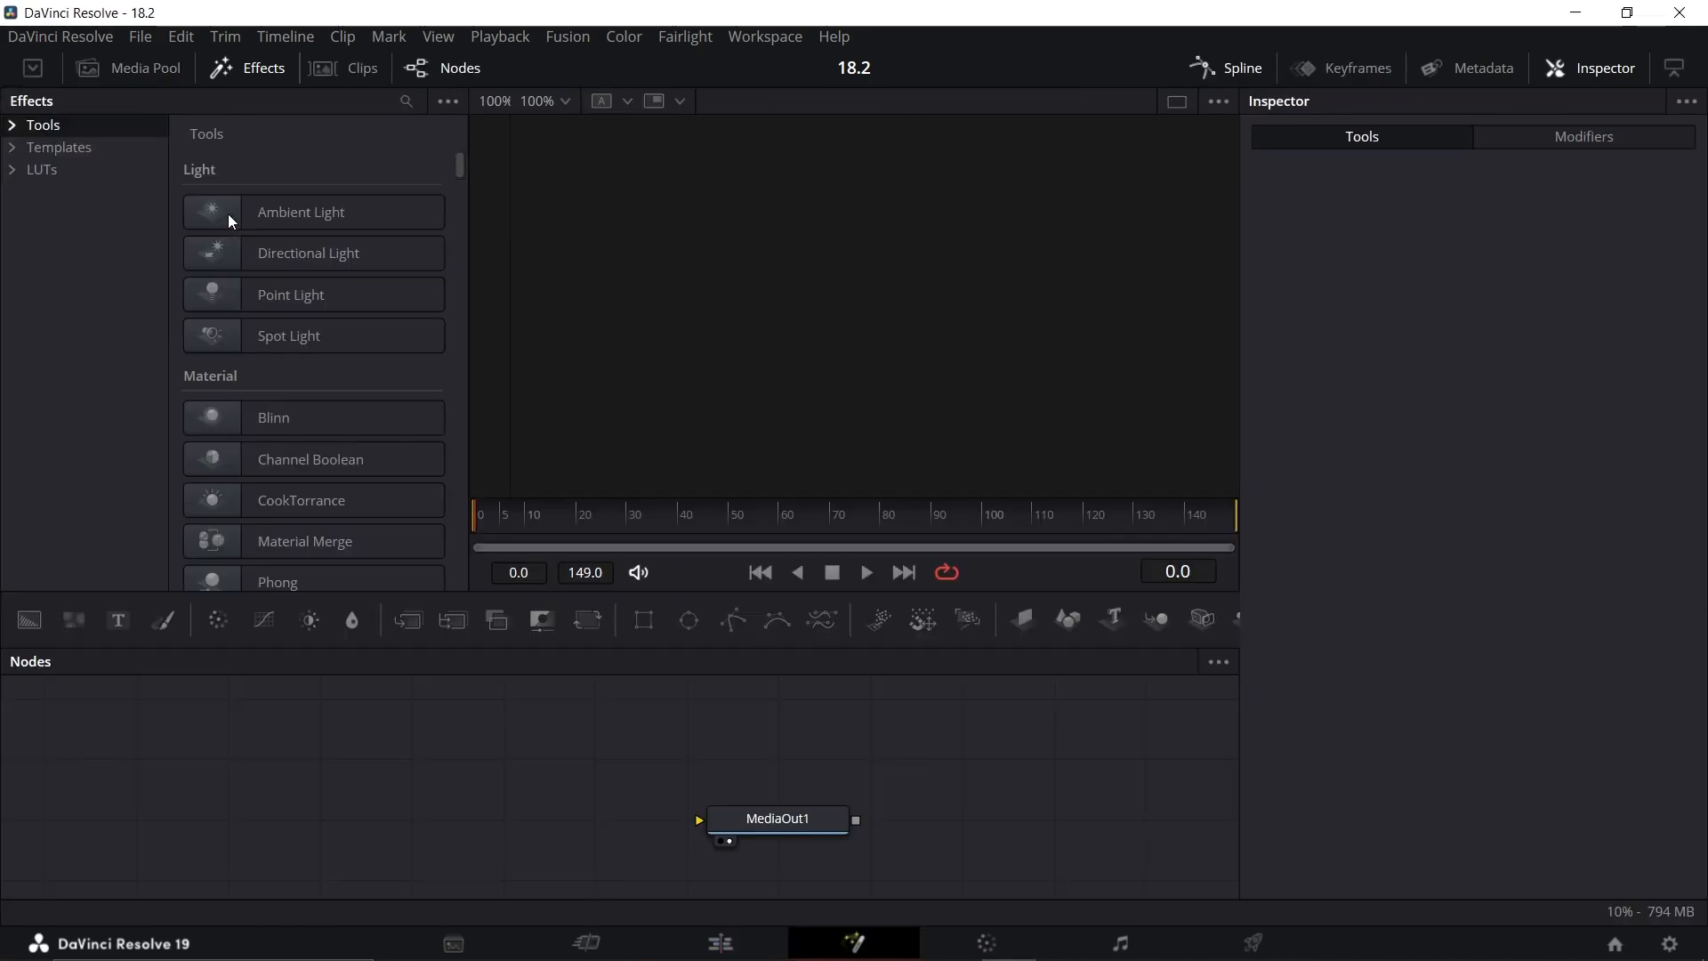
left_click(10, 125)
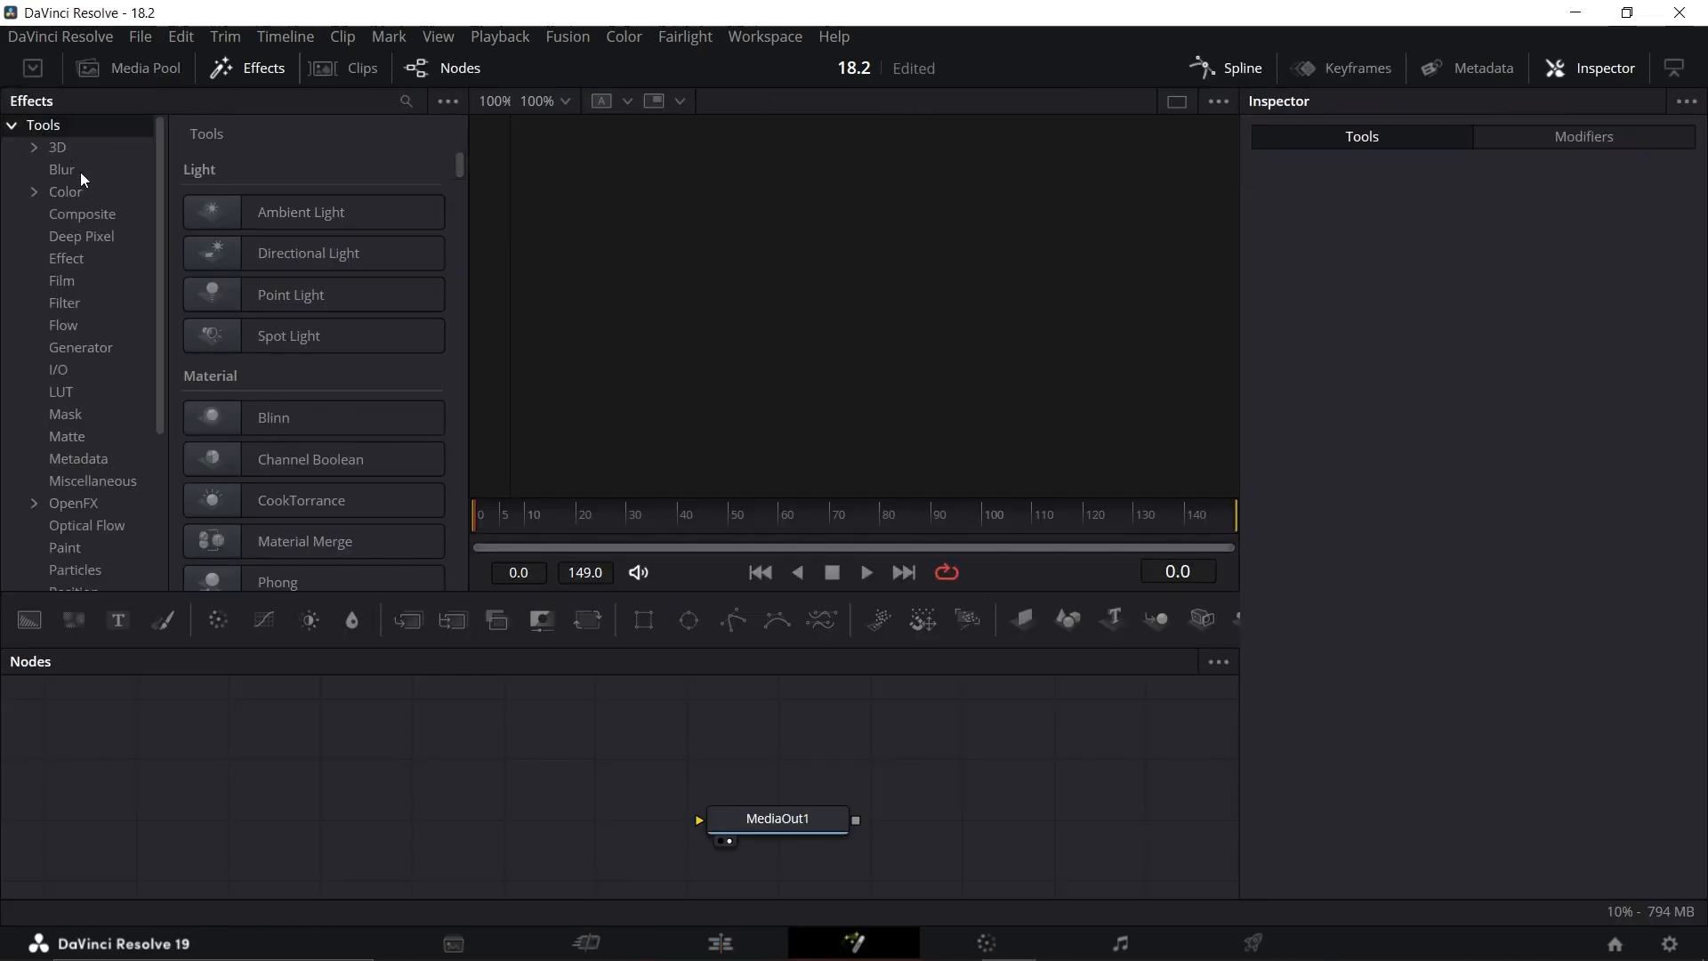
scroll("down", 3)
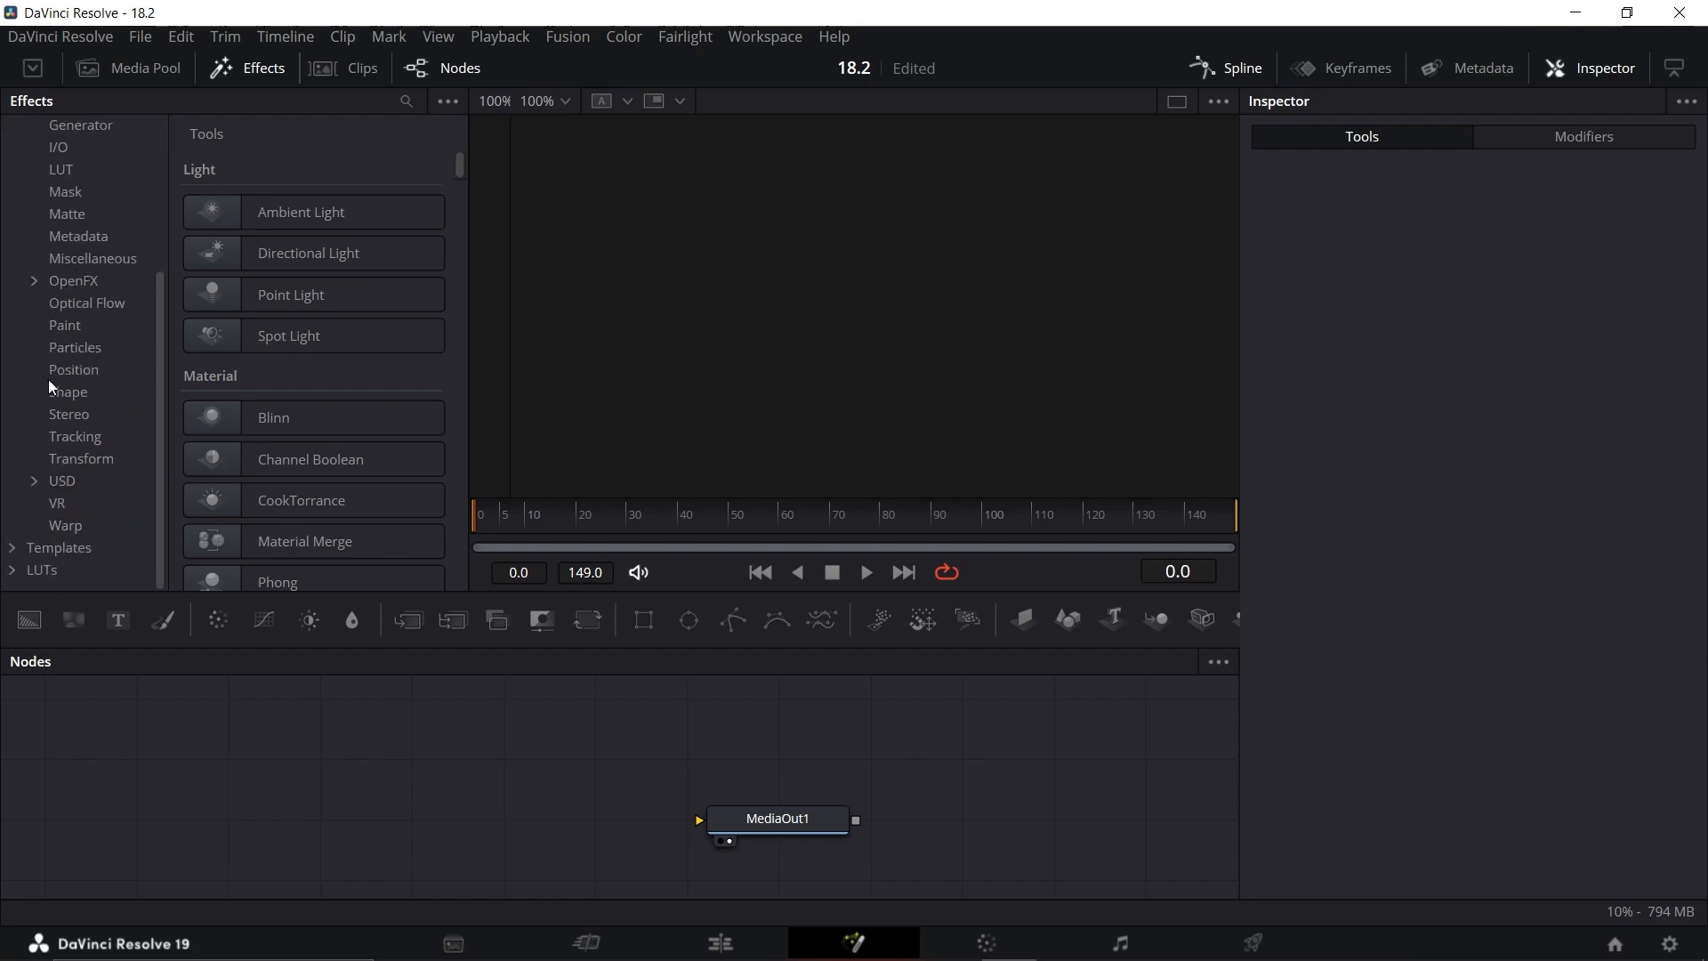
left_click(68, 392)
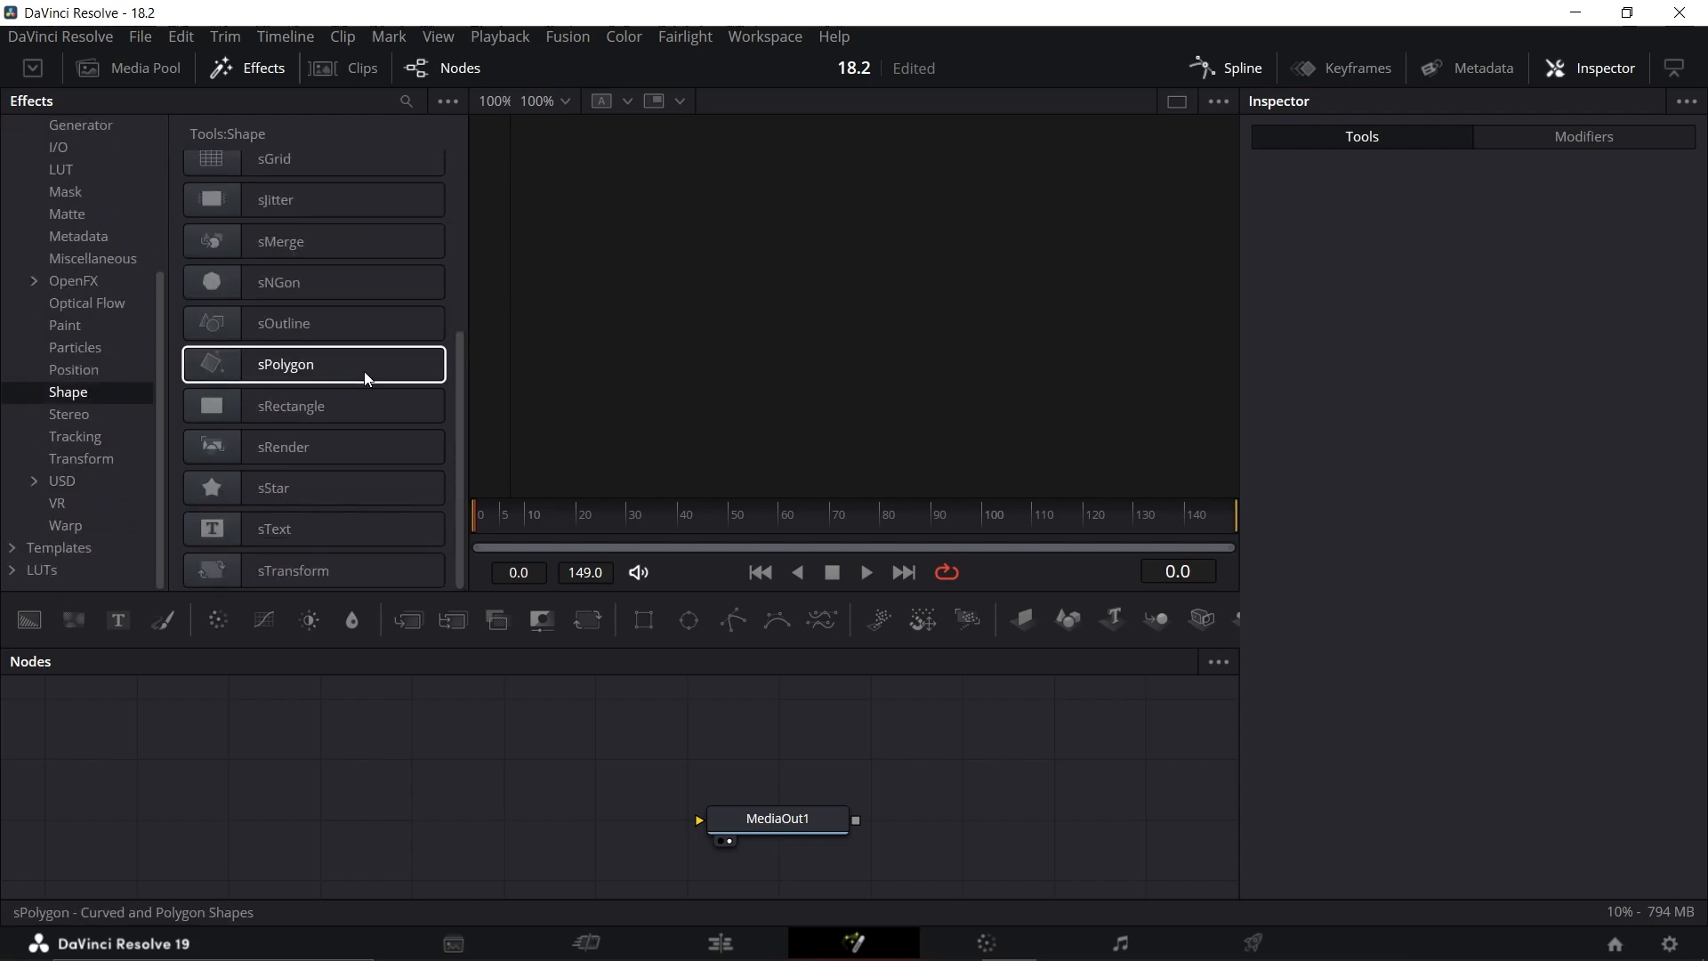
left_click_drag(312, 406, 195, 770)
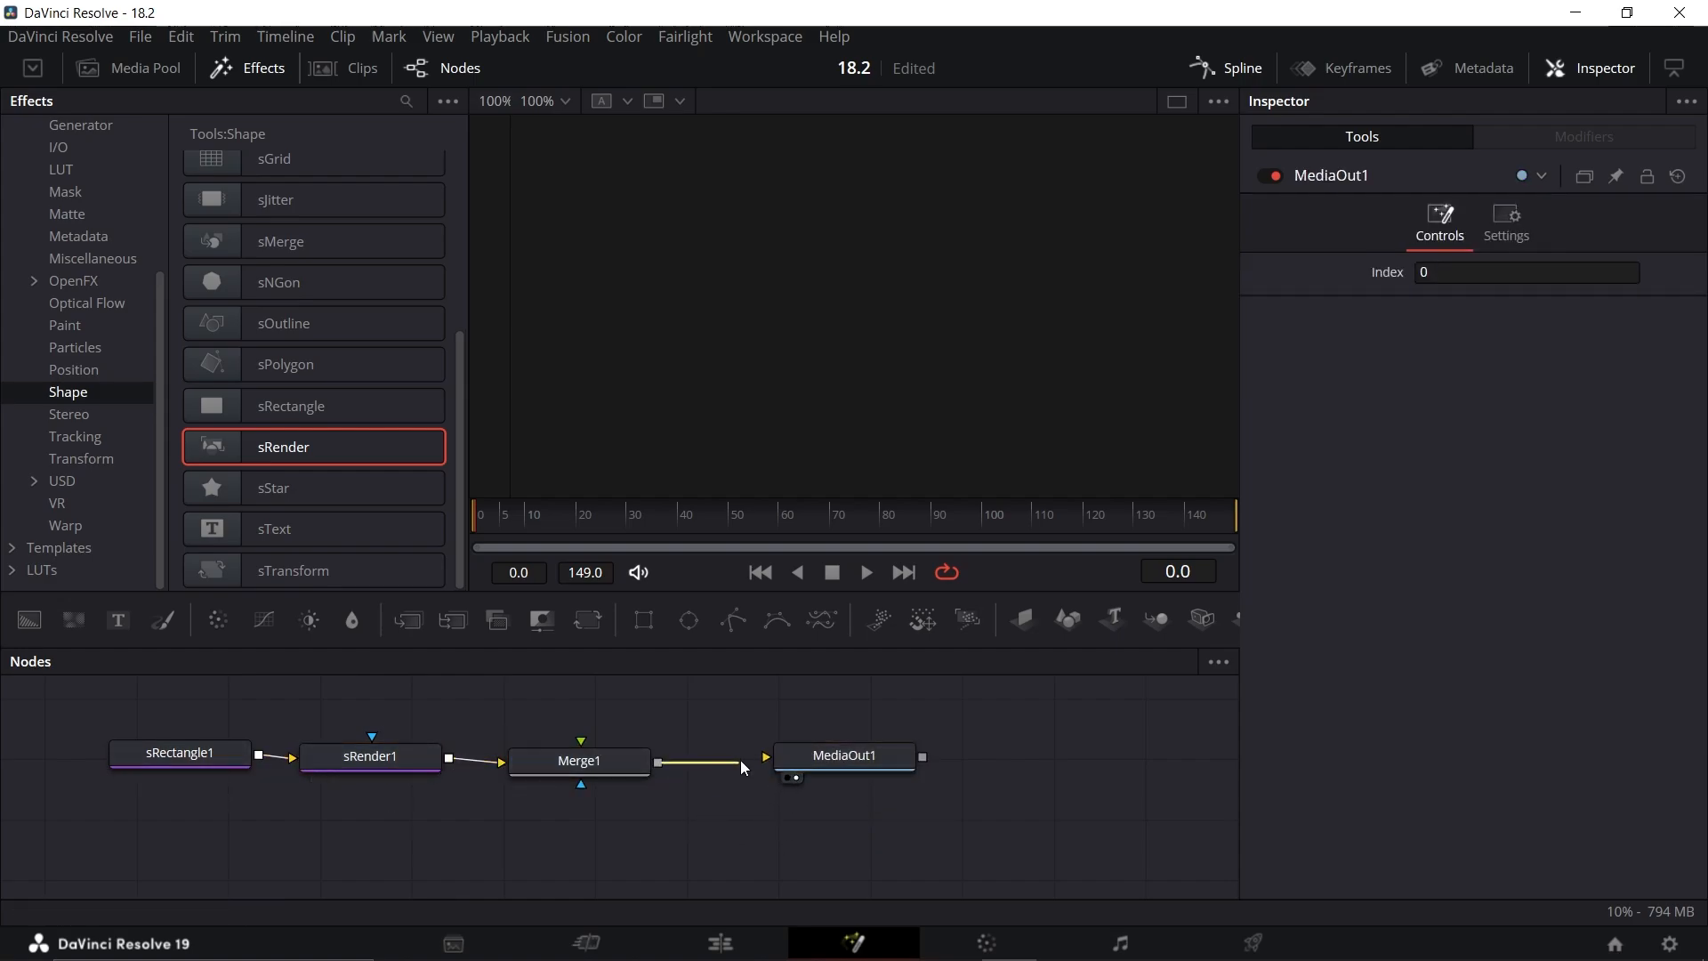
Set sRectangle1's Width to 0.85 to form the horizontal line.
left_click(179, 752)
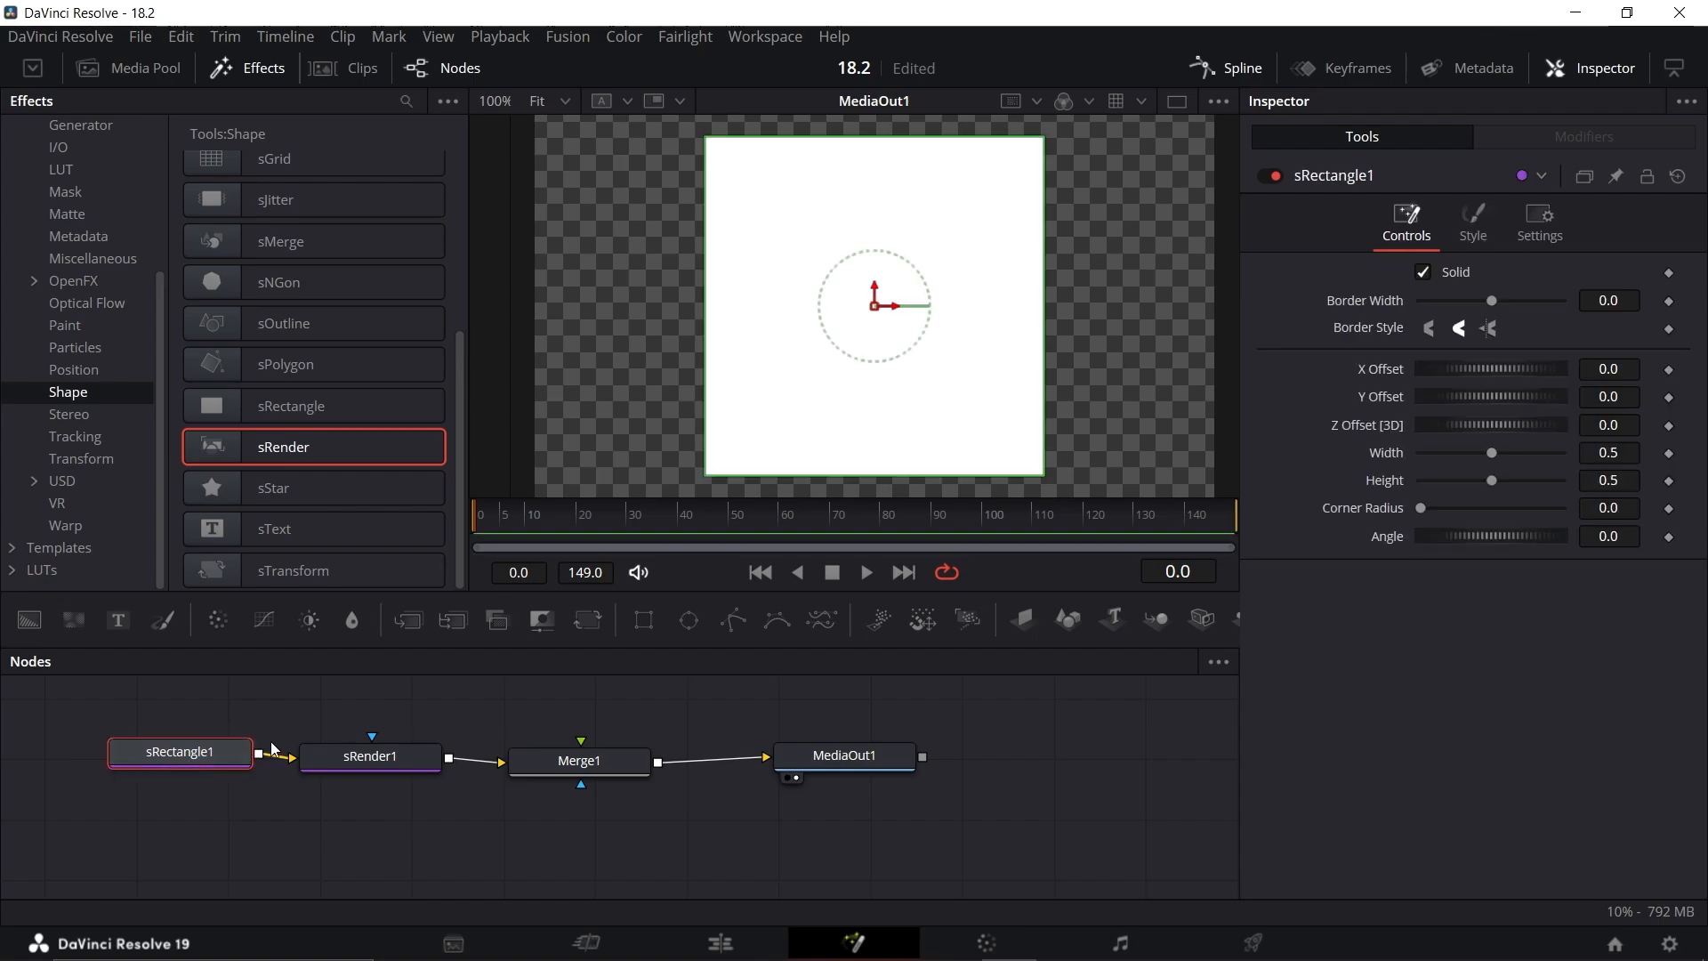
left_click(1609, 452)
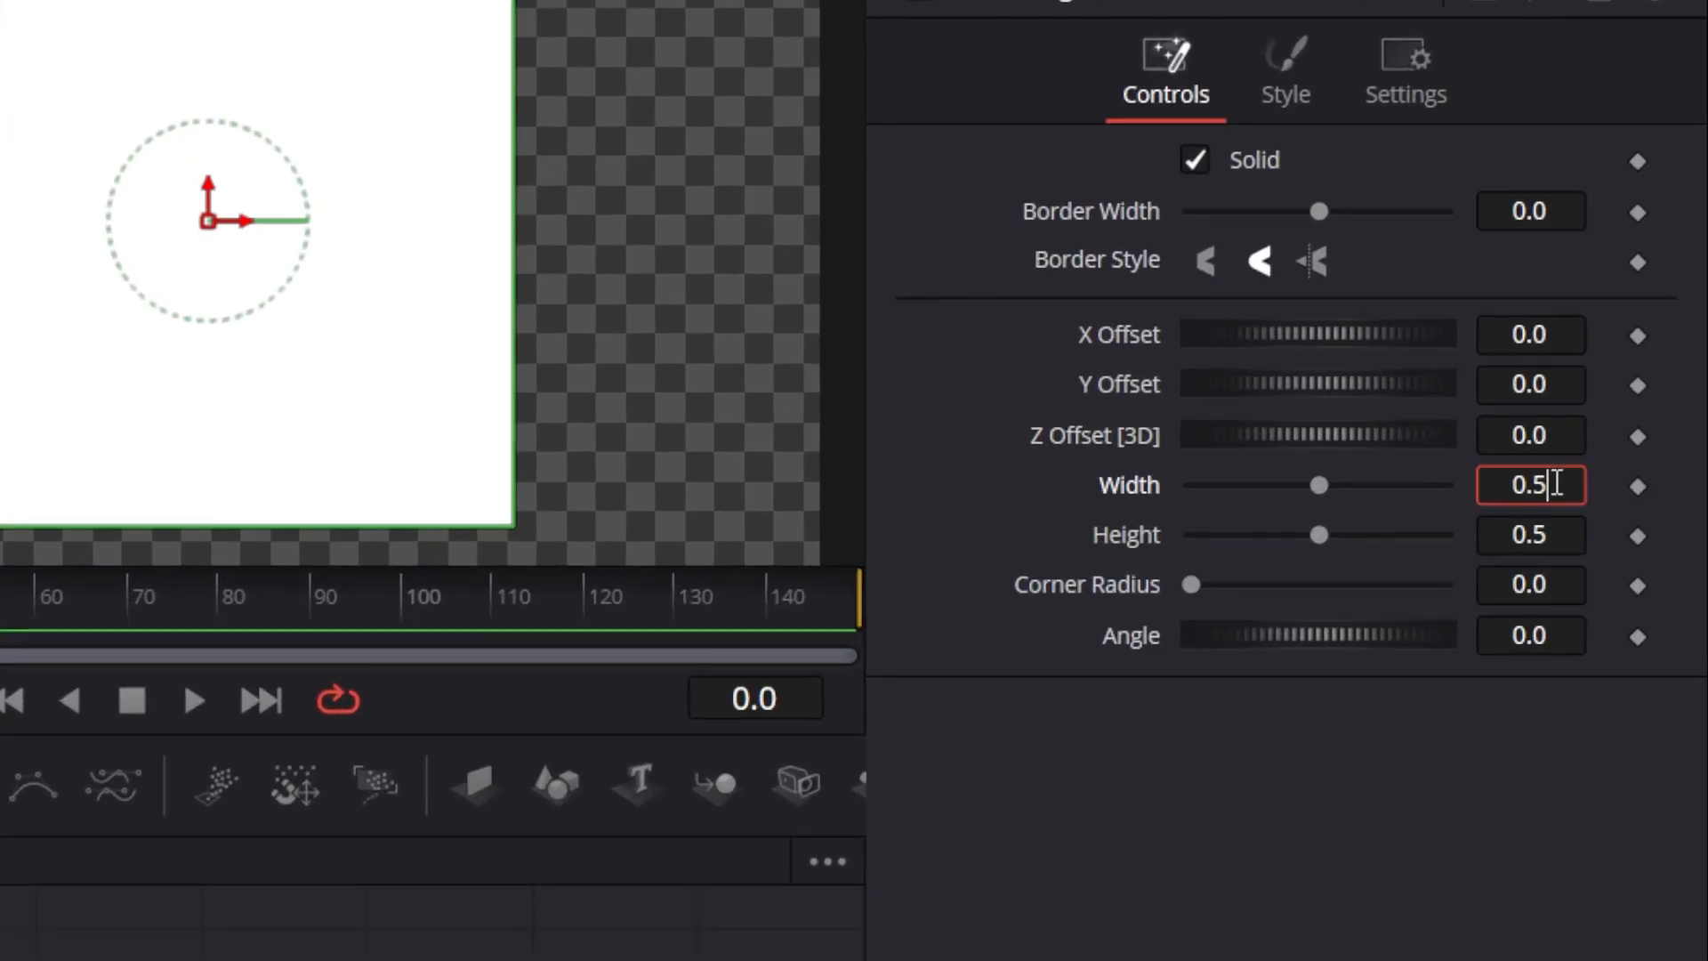
type("0.85")
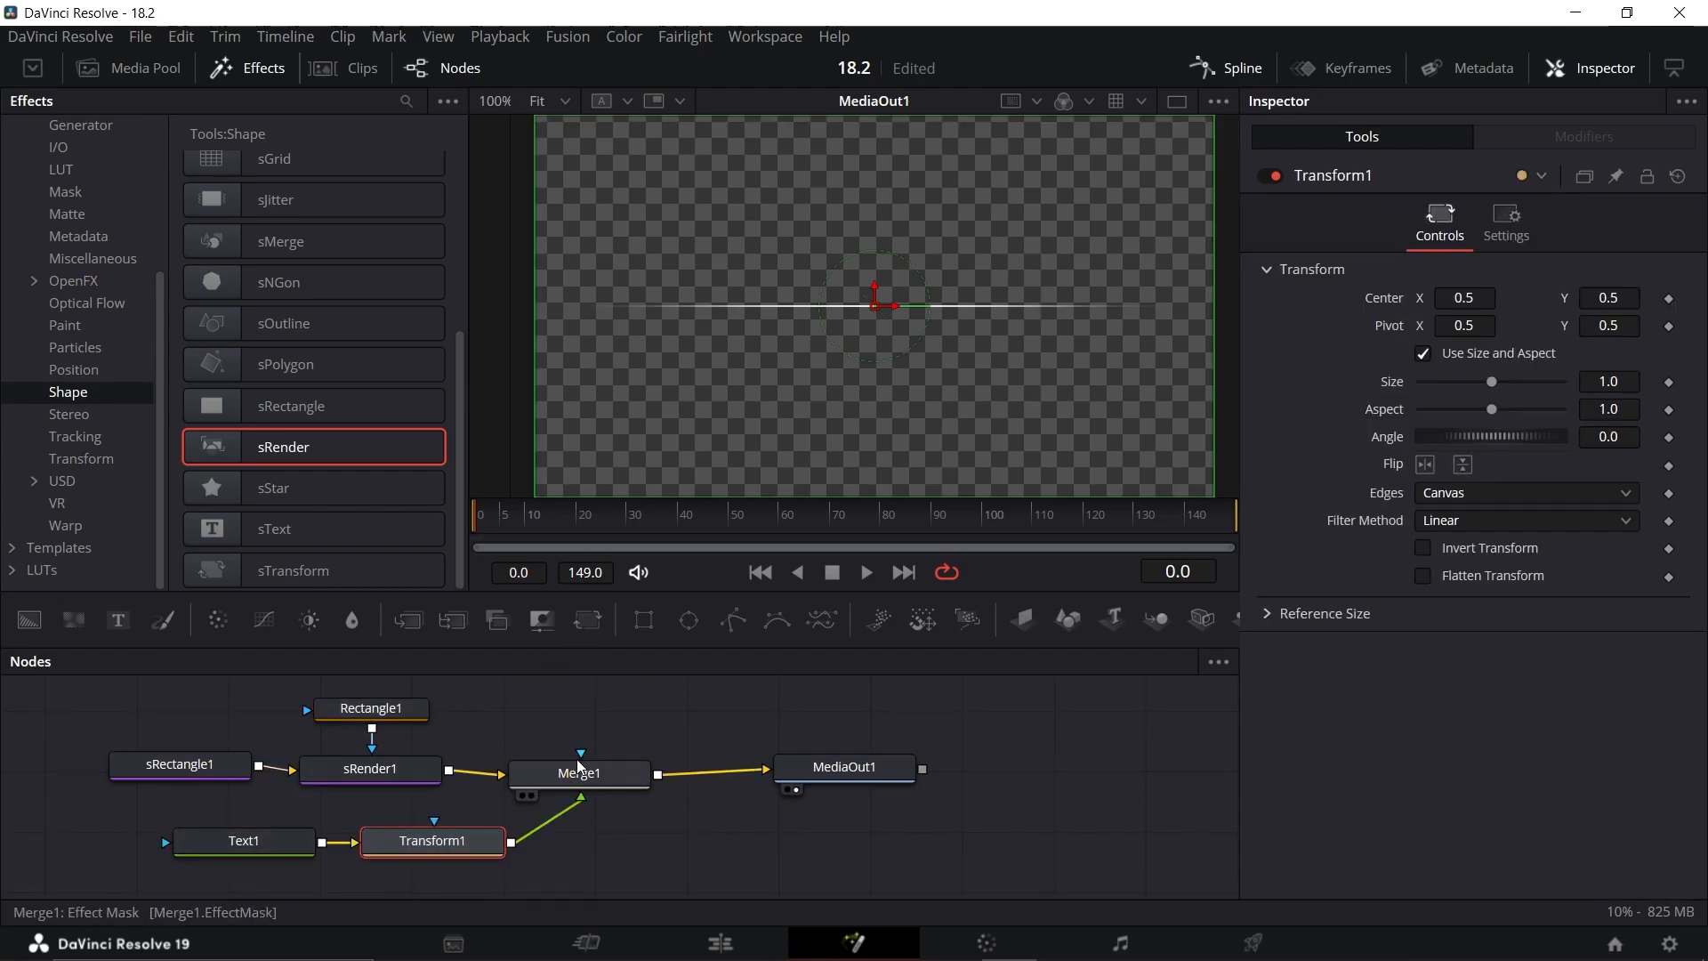
Set the years 2018–2023 in League Spartan and shrink the text size to about 0.03.
left_click(244, 840)
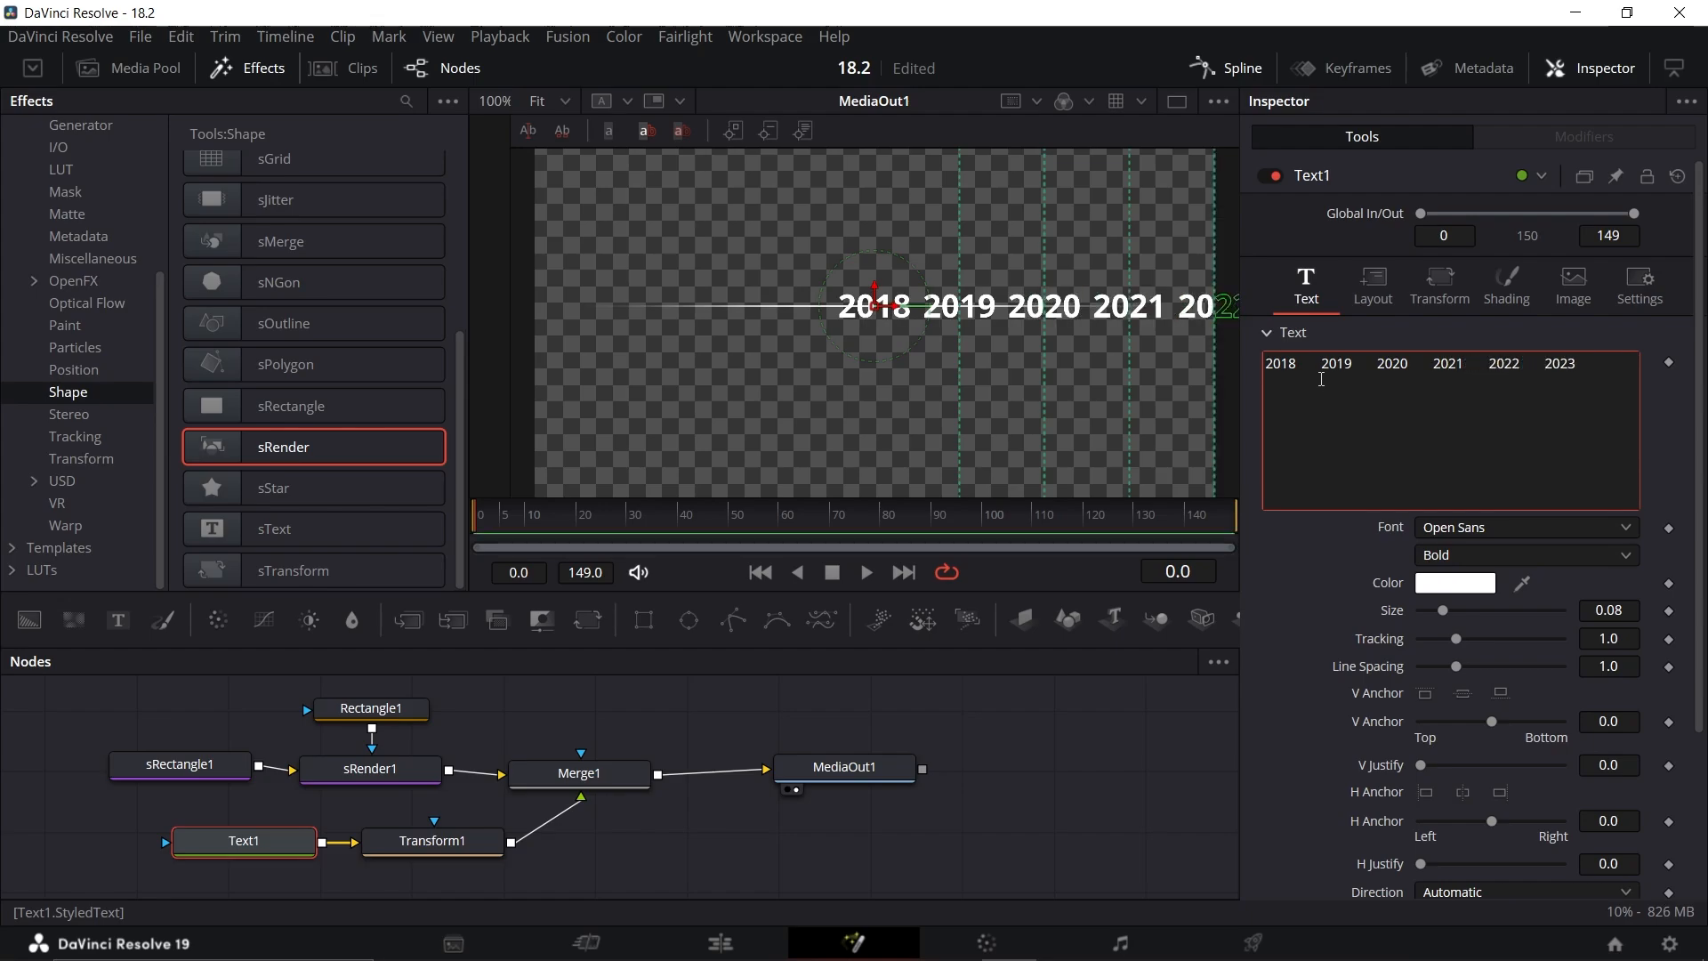
left_click(1525, 527)
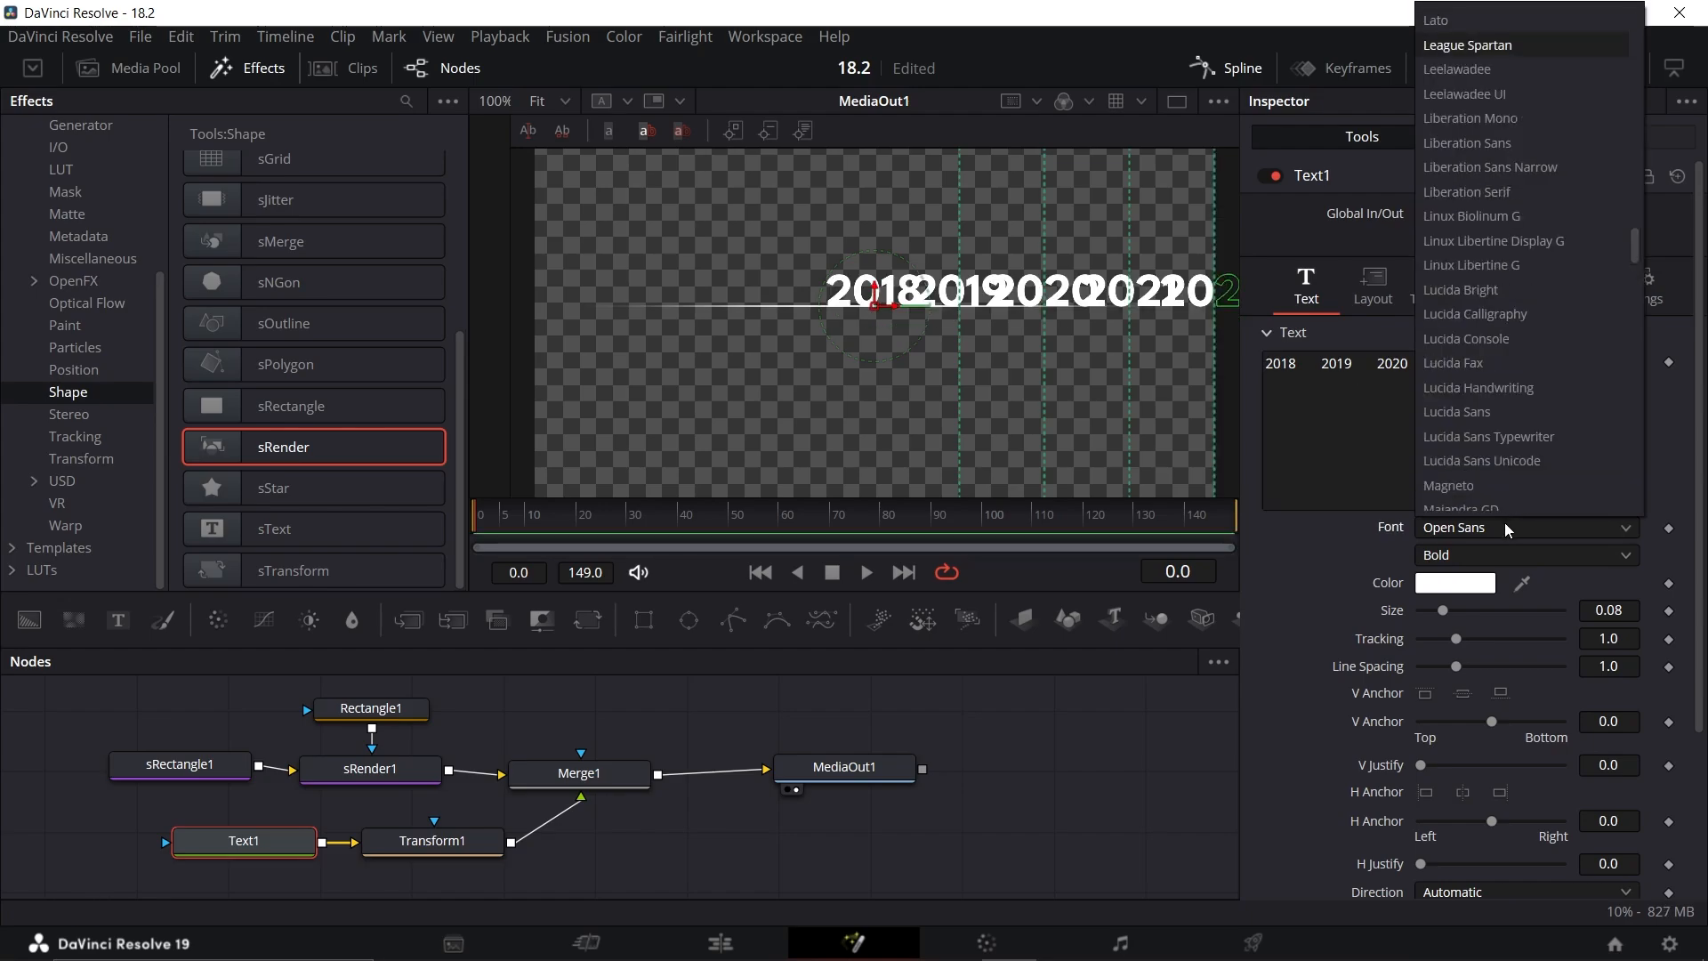
left_click(1468, 45)
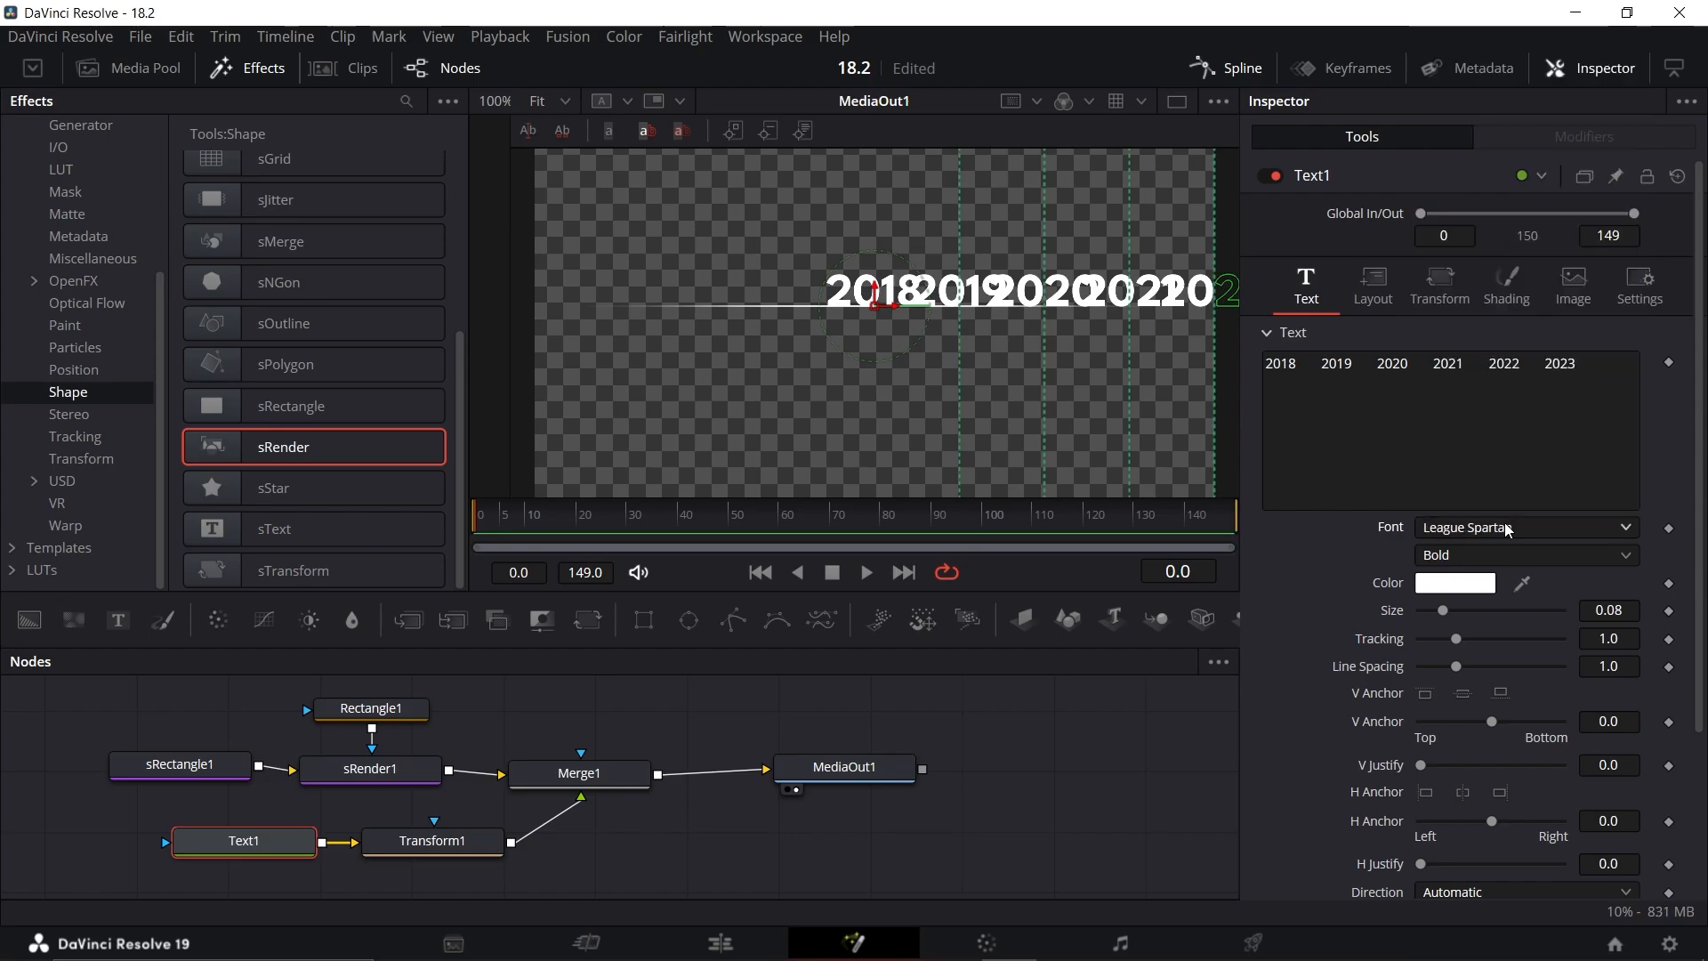
left_click_drag(1442, 610, 1427, 610)
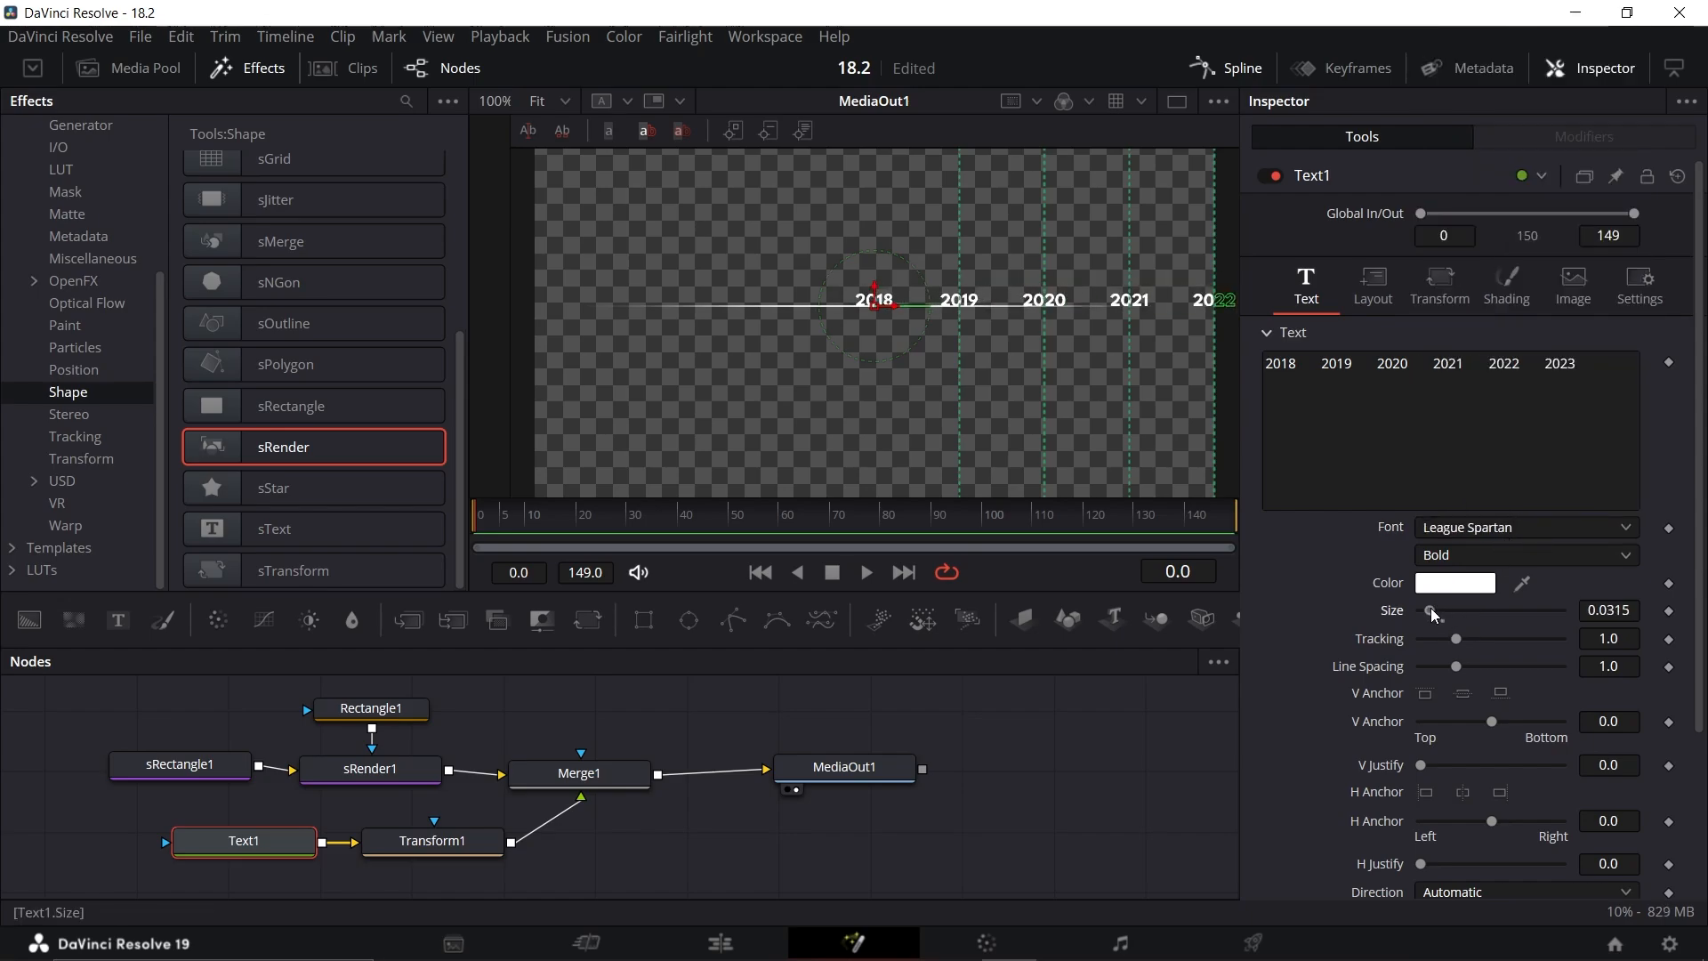
left_click(431, 840)
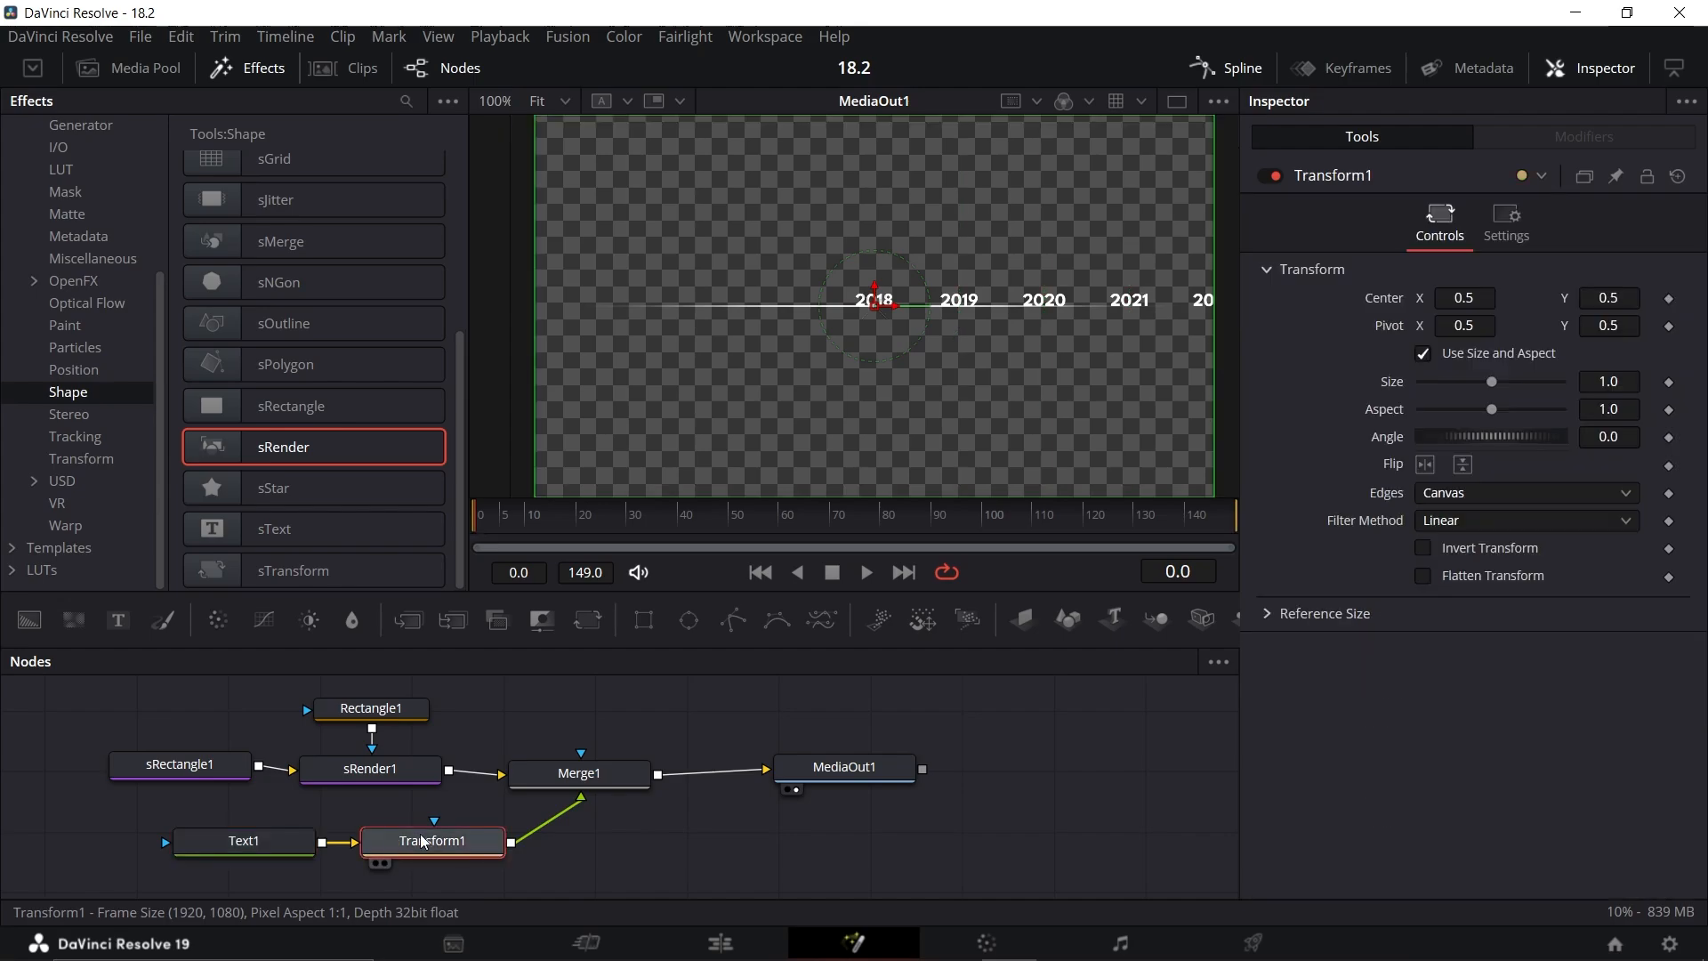
Enlarge Transform1 to size 4.11 and move its Center to X -2.036, Y 0.522.
left_click_drag(1491, 381, 1513, 381)
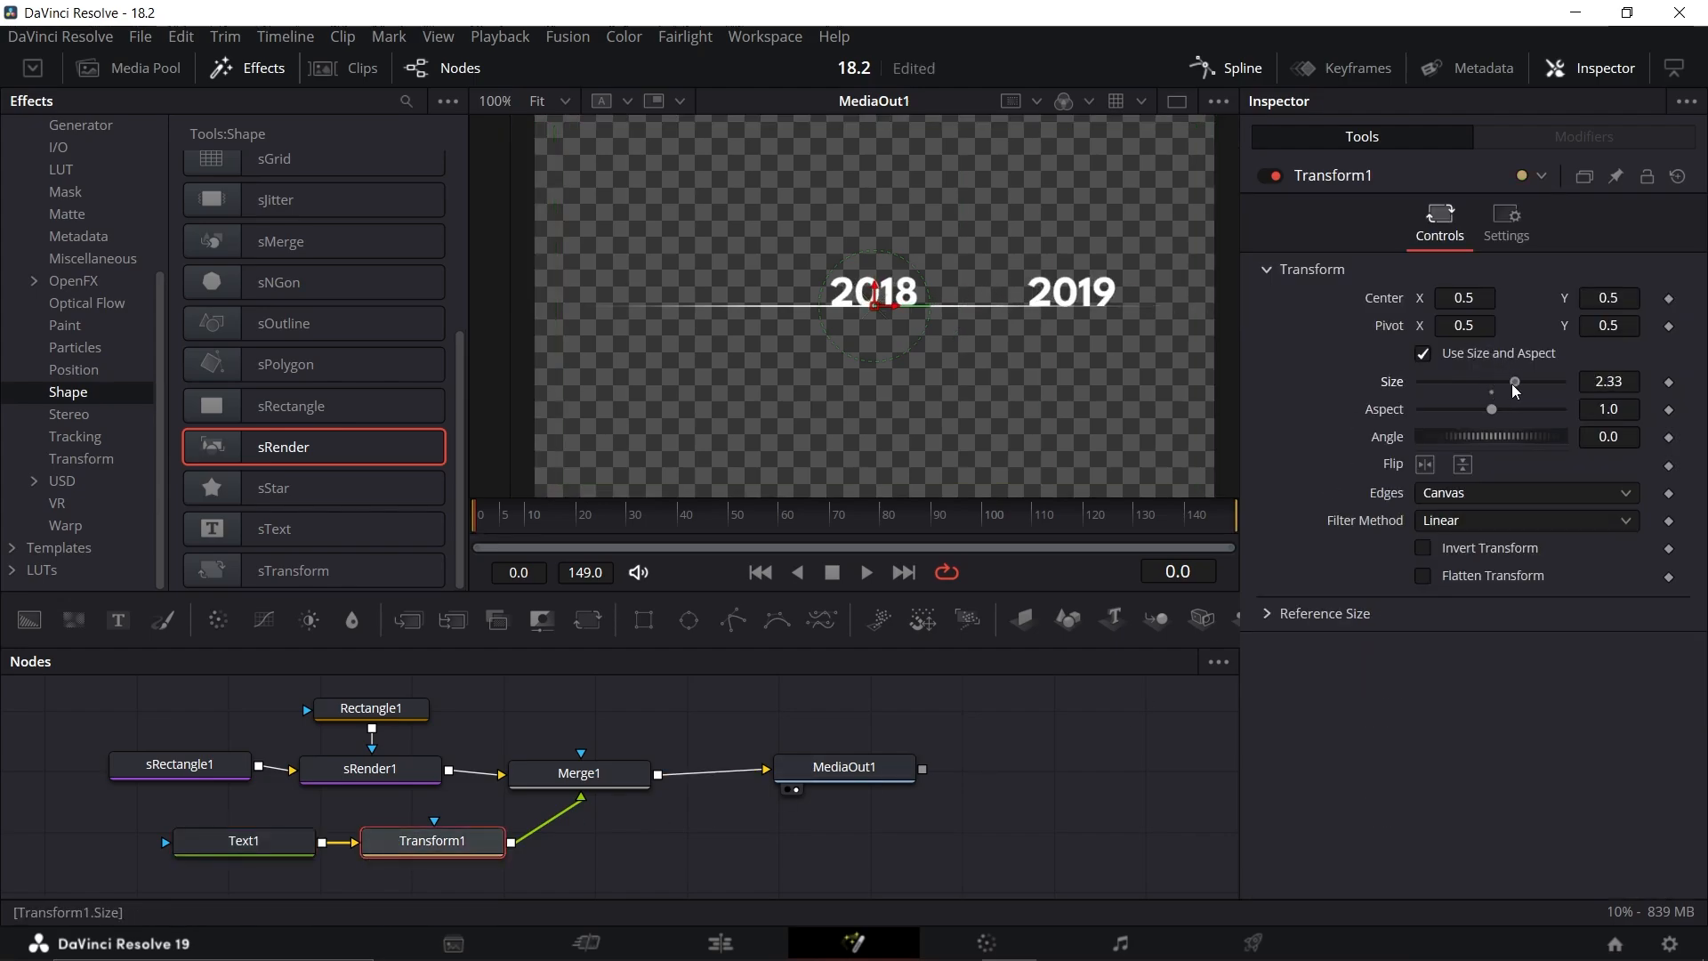
left_click_drag(1514, 382, 1544, 382)
type("-1.33")
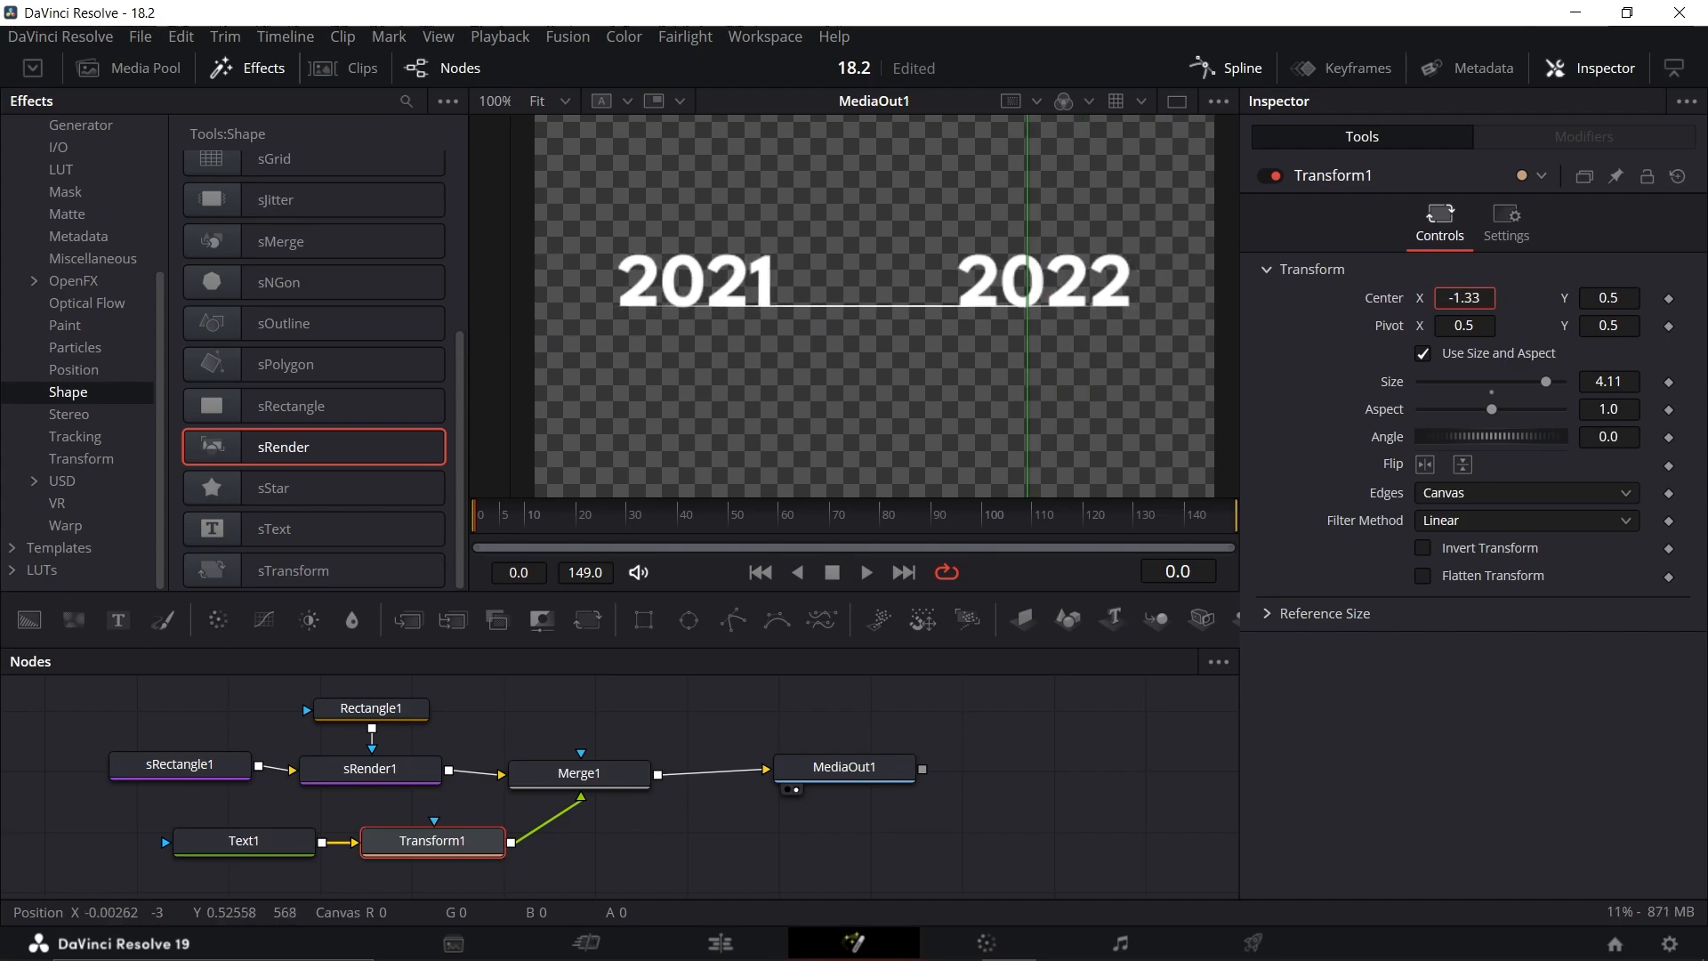
type("-2.036")
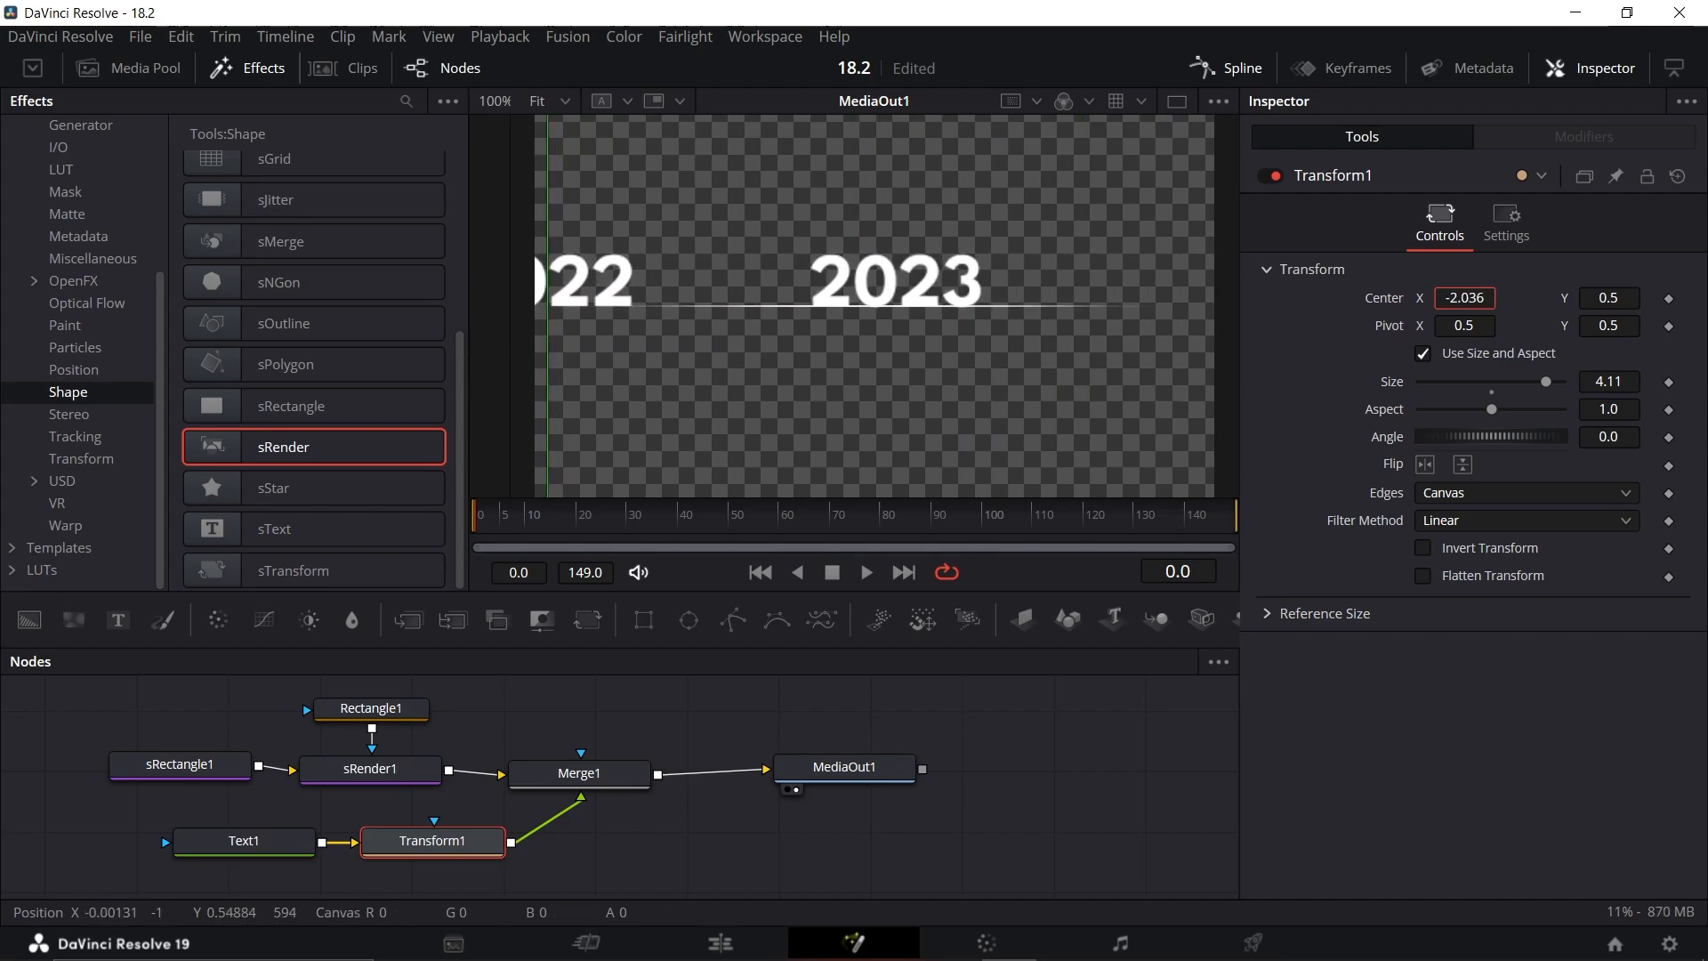
left_click(1608, 297)
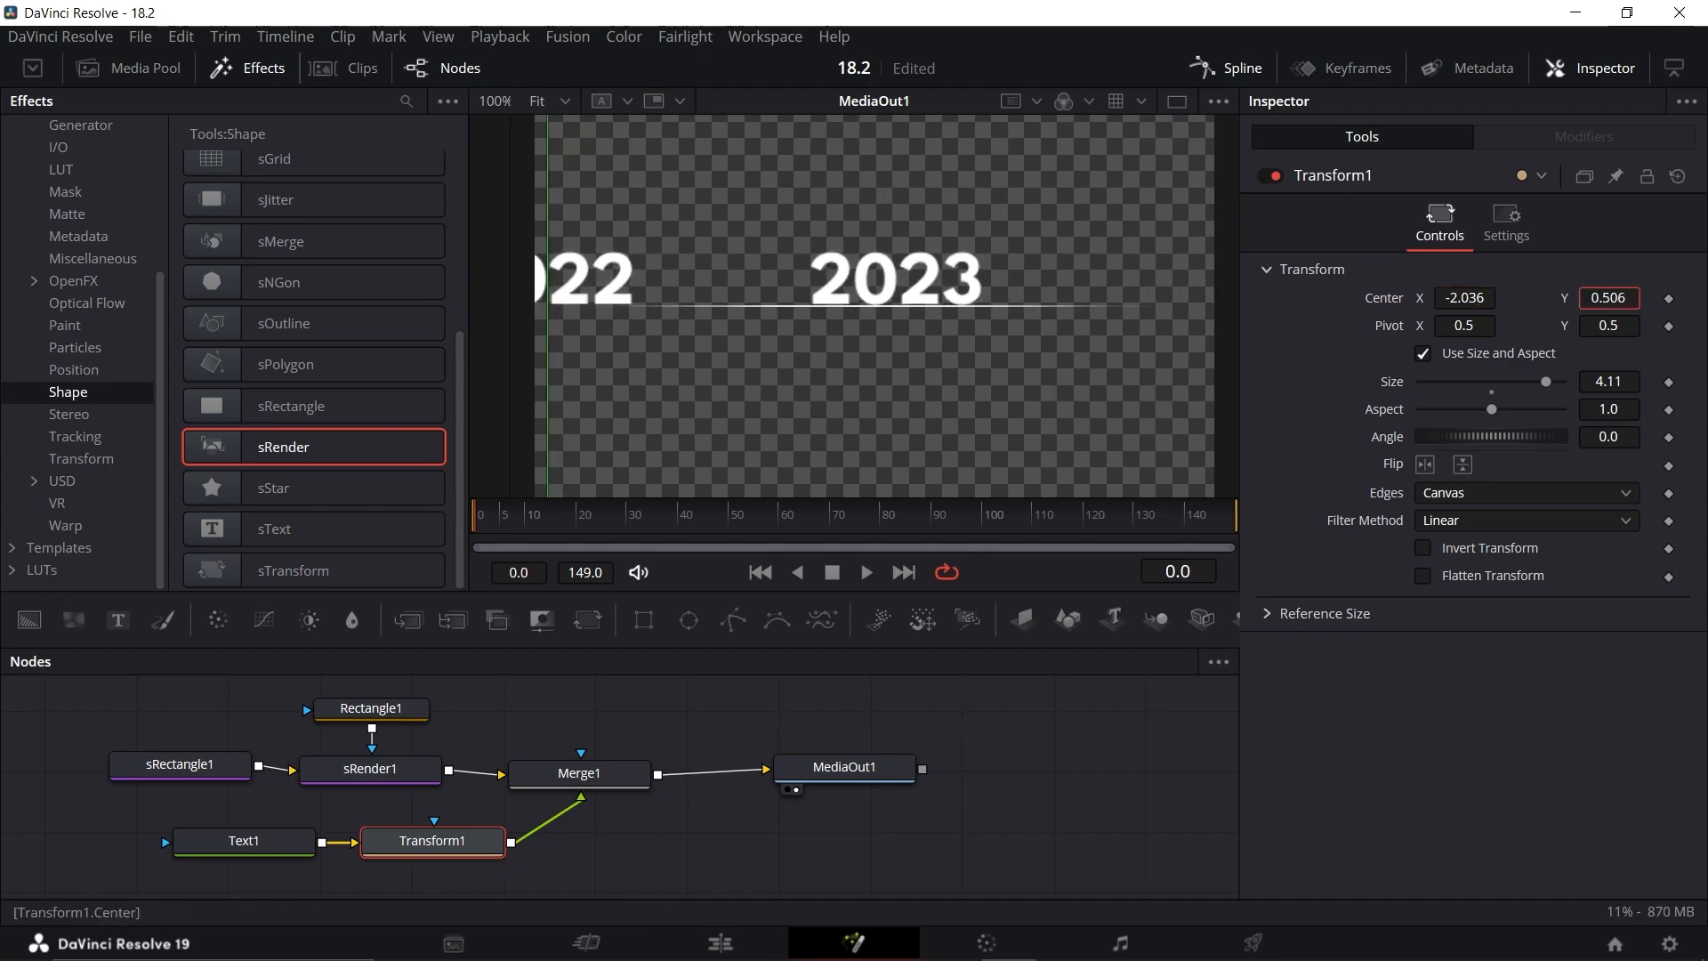
left_click(1607, 297)
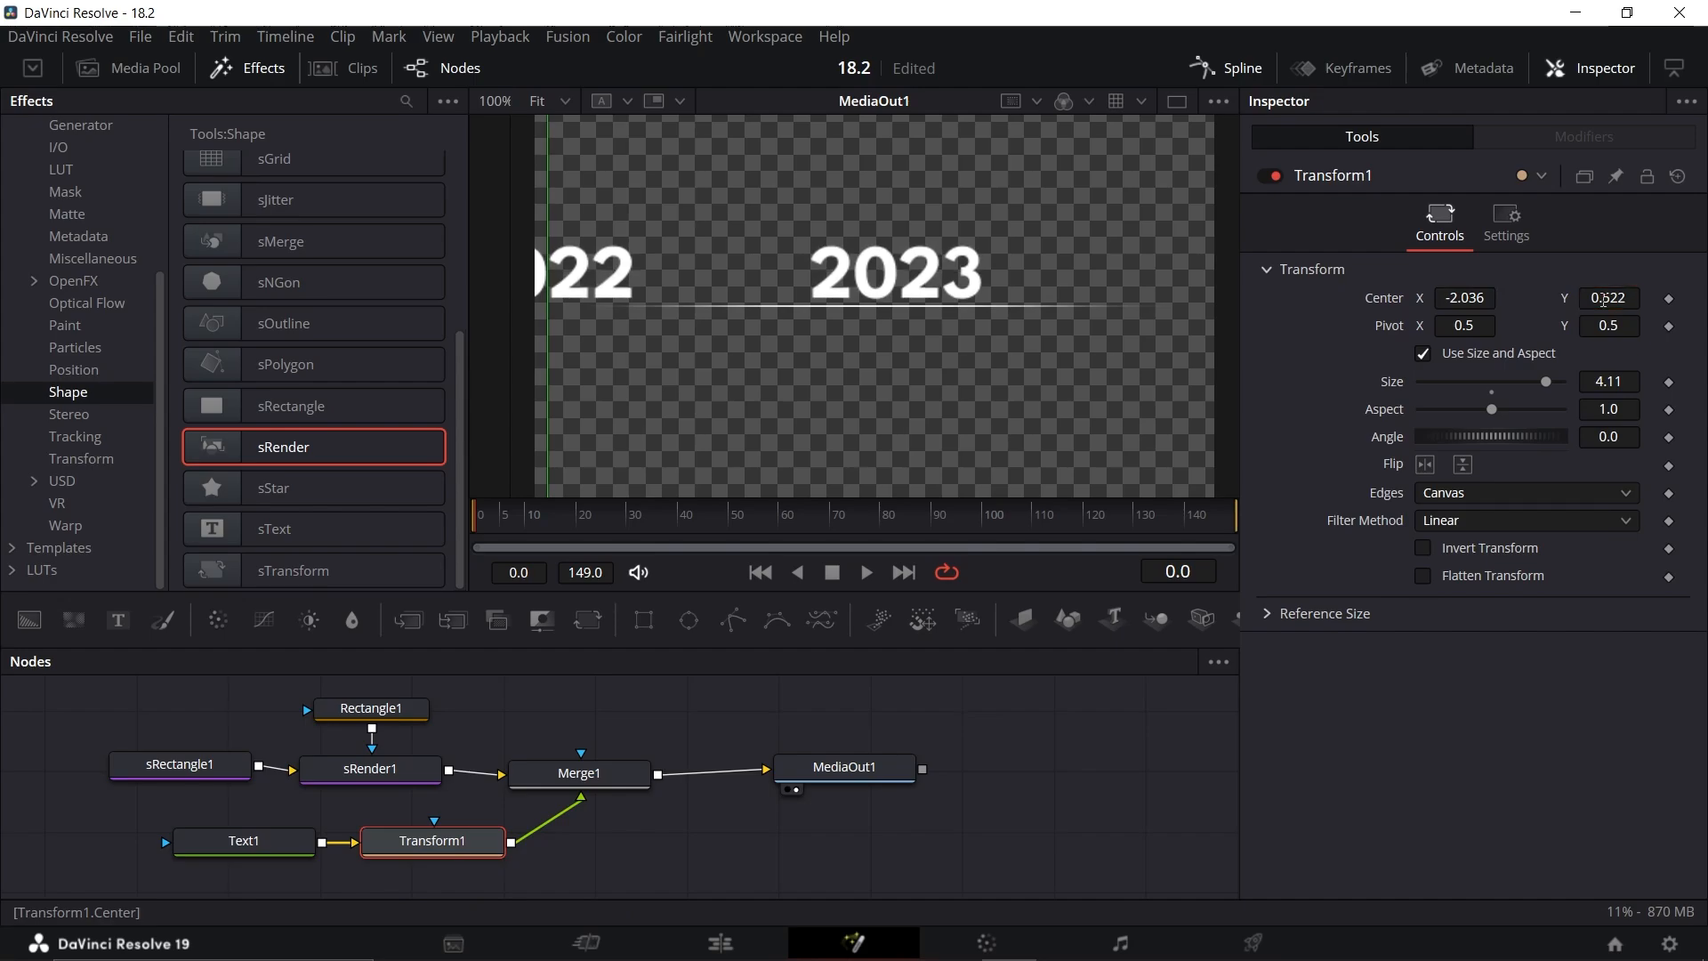
left_click(578, 773)
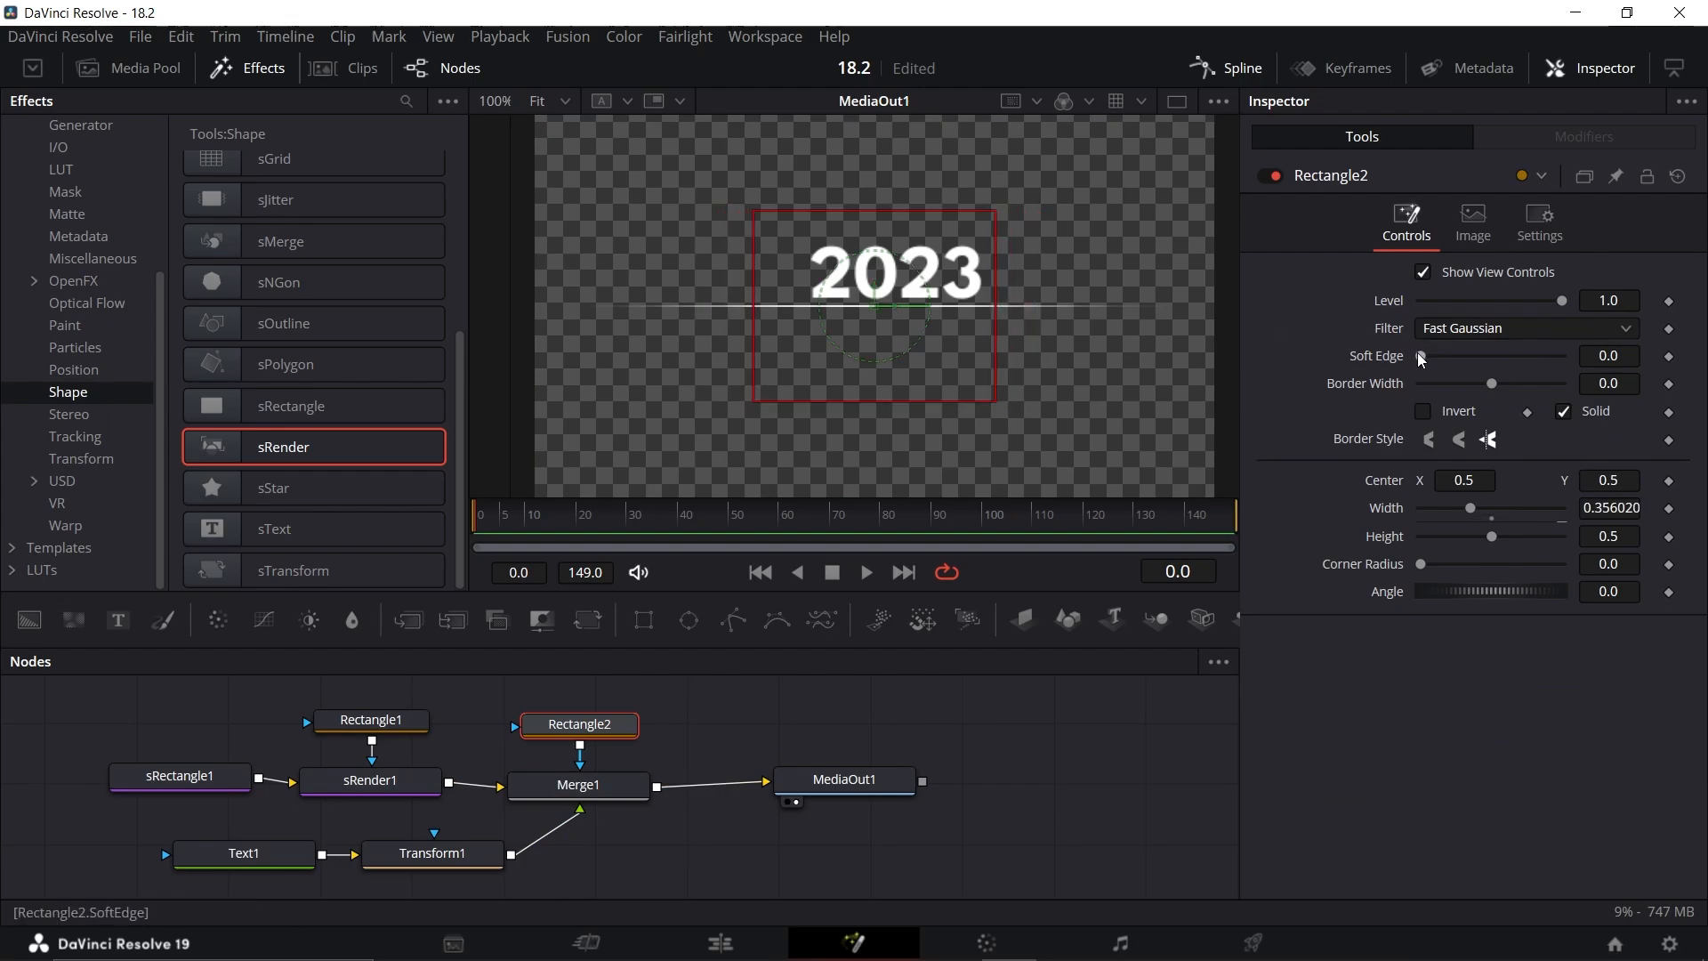
Soften Rectangle2's mask edge to about 0.0409.
left_click_drag(1421, 361, 1449, 361)
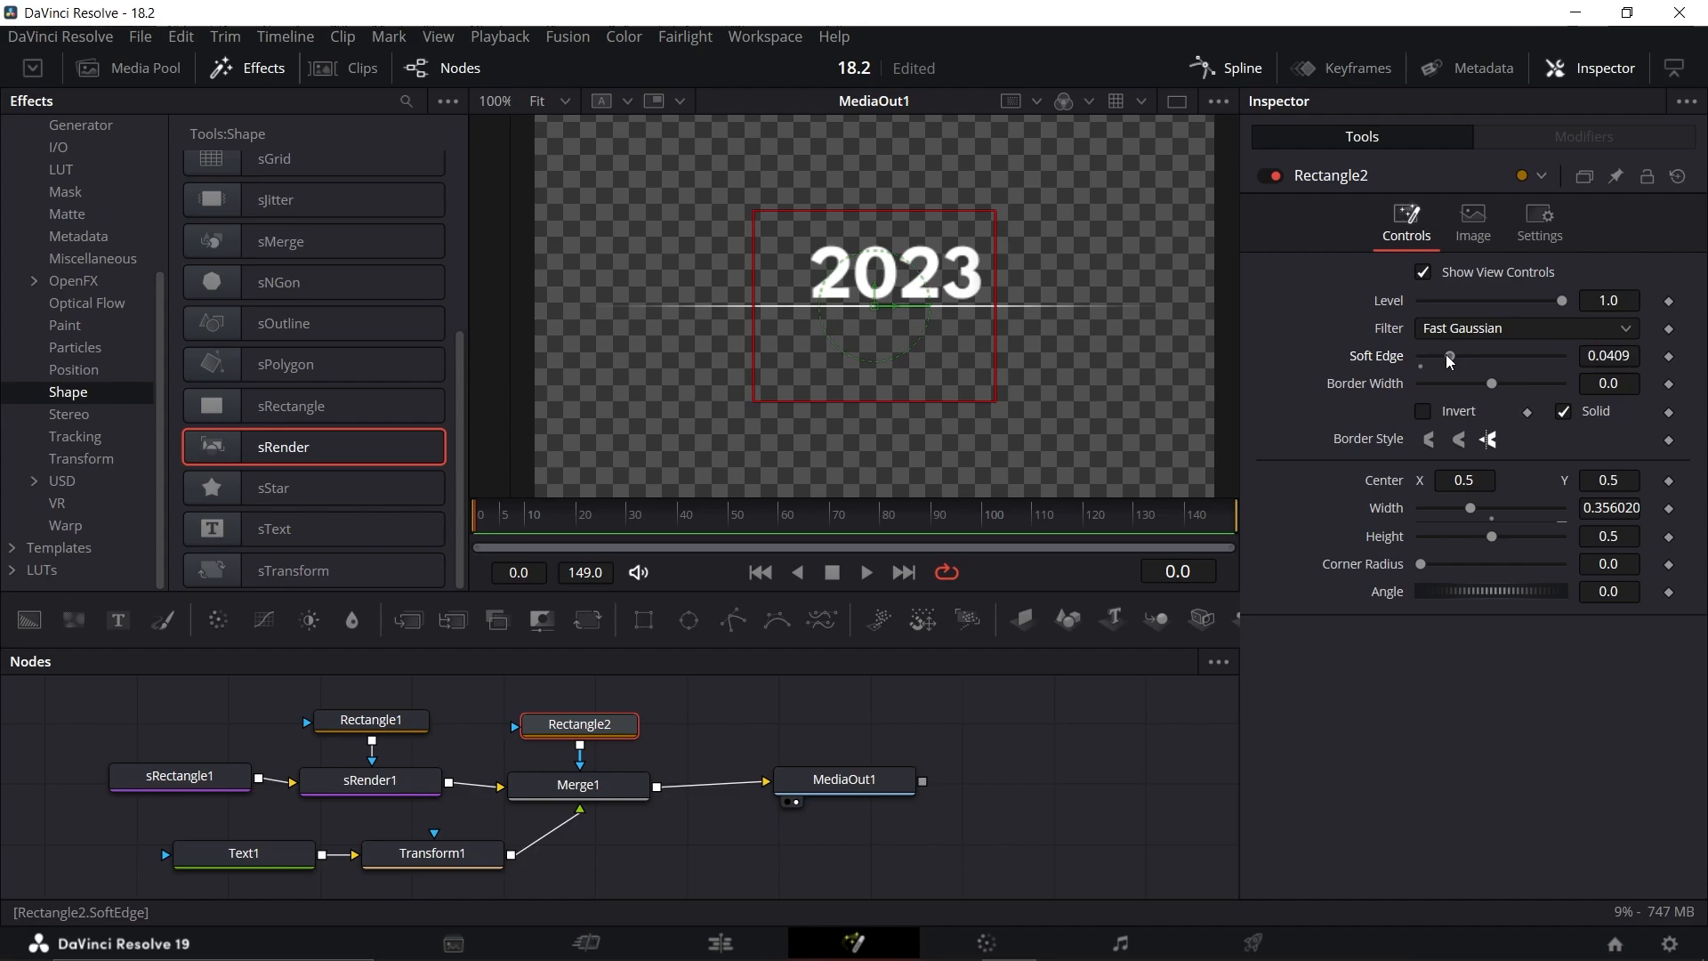
mouse_move(820, 619)
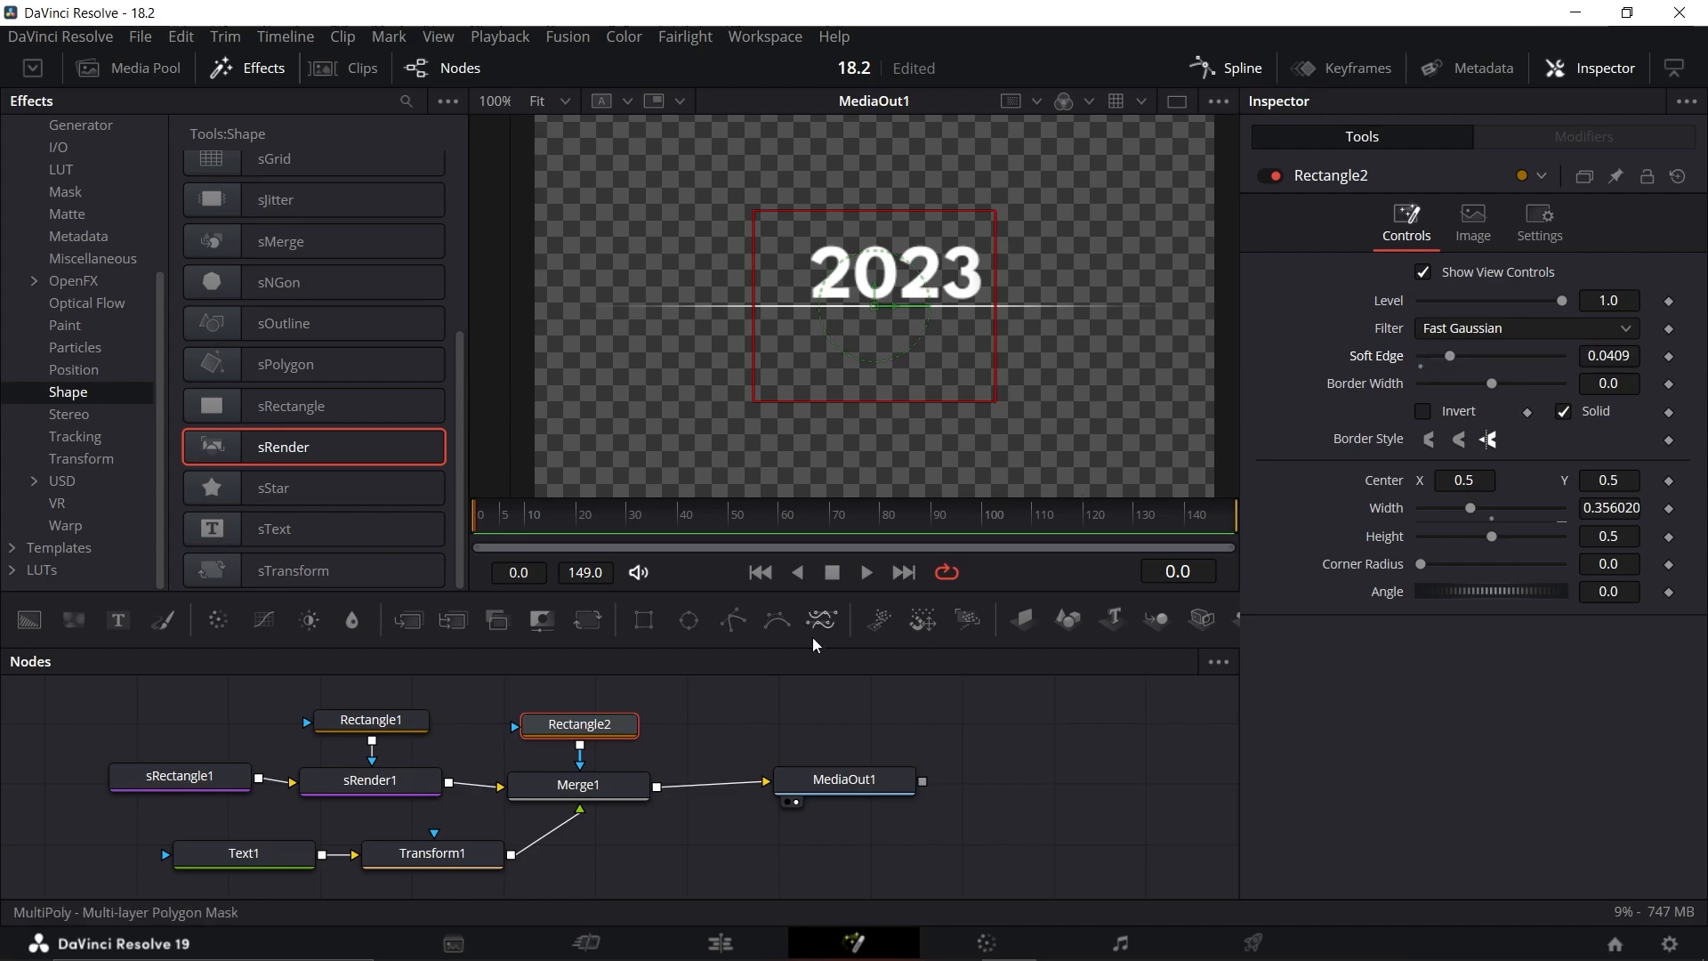
left_click(431, 850)
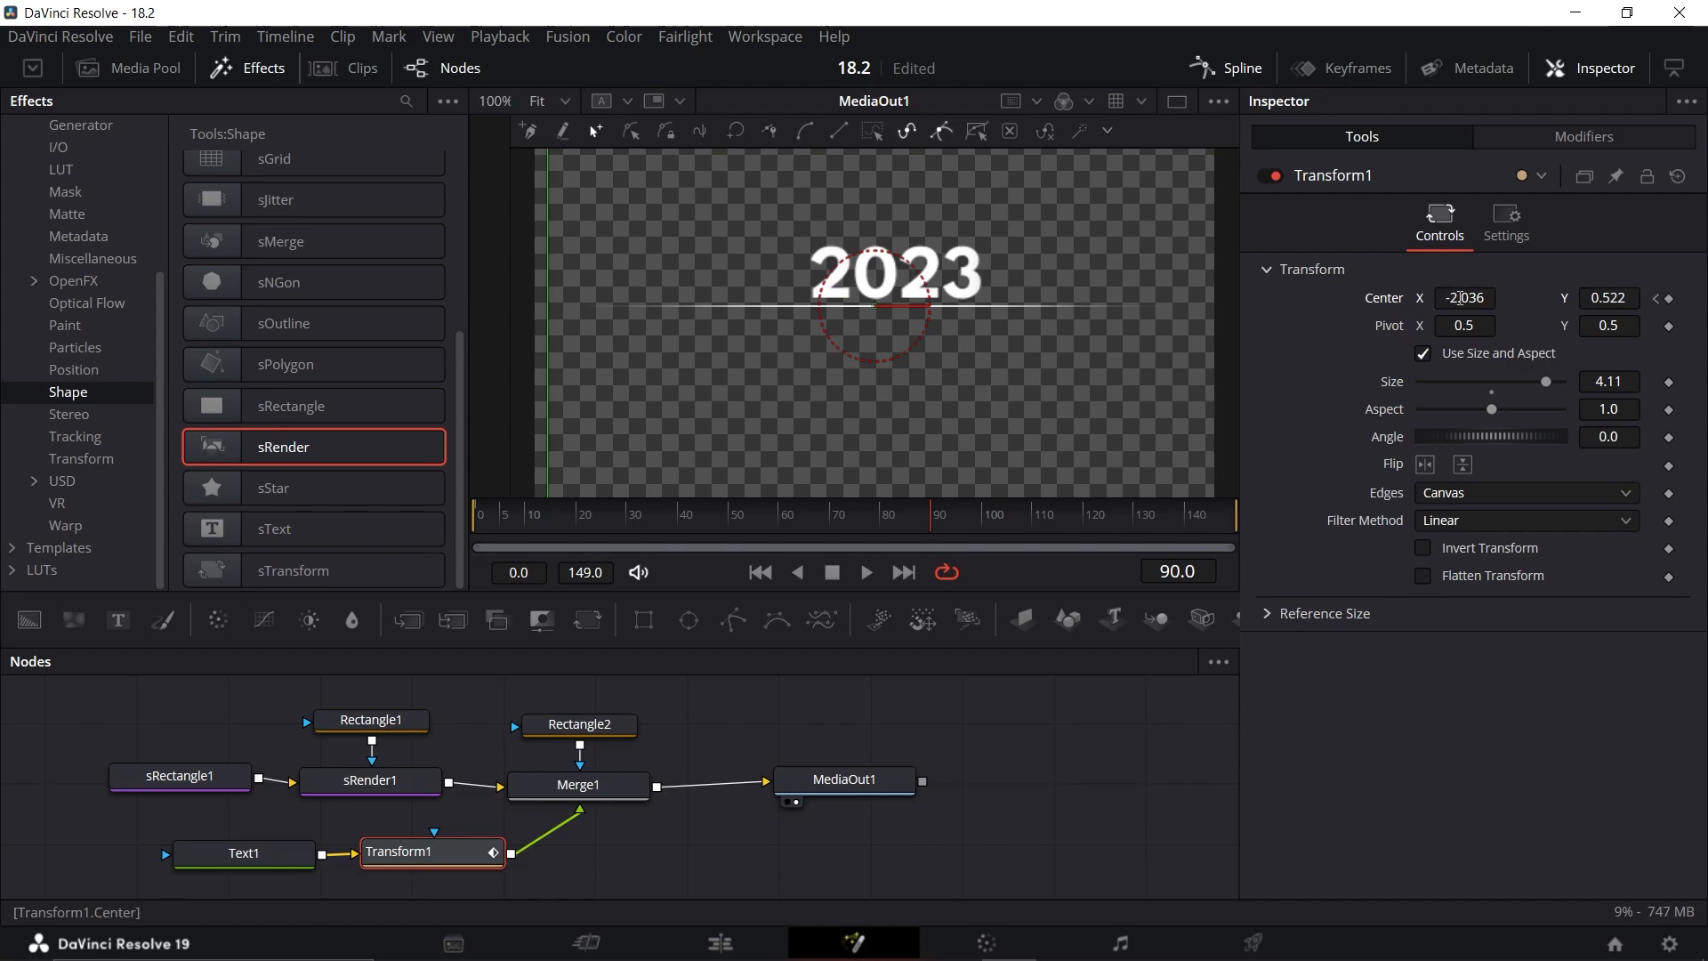
Keyframe Transform1's Center from frame 0 so X reaches -0.901 at frame 90.
type("-0.901")
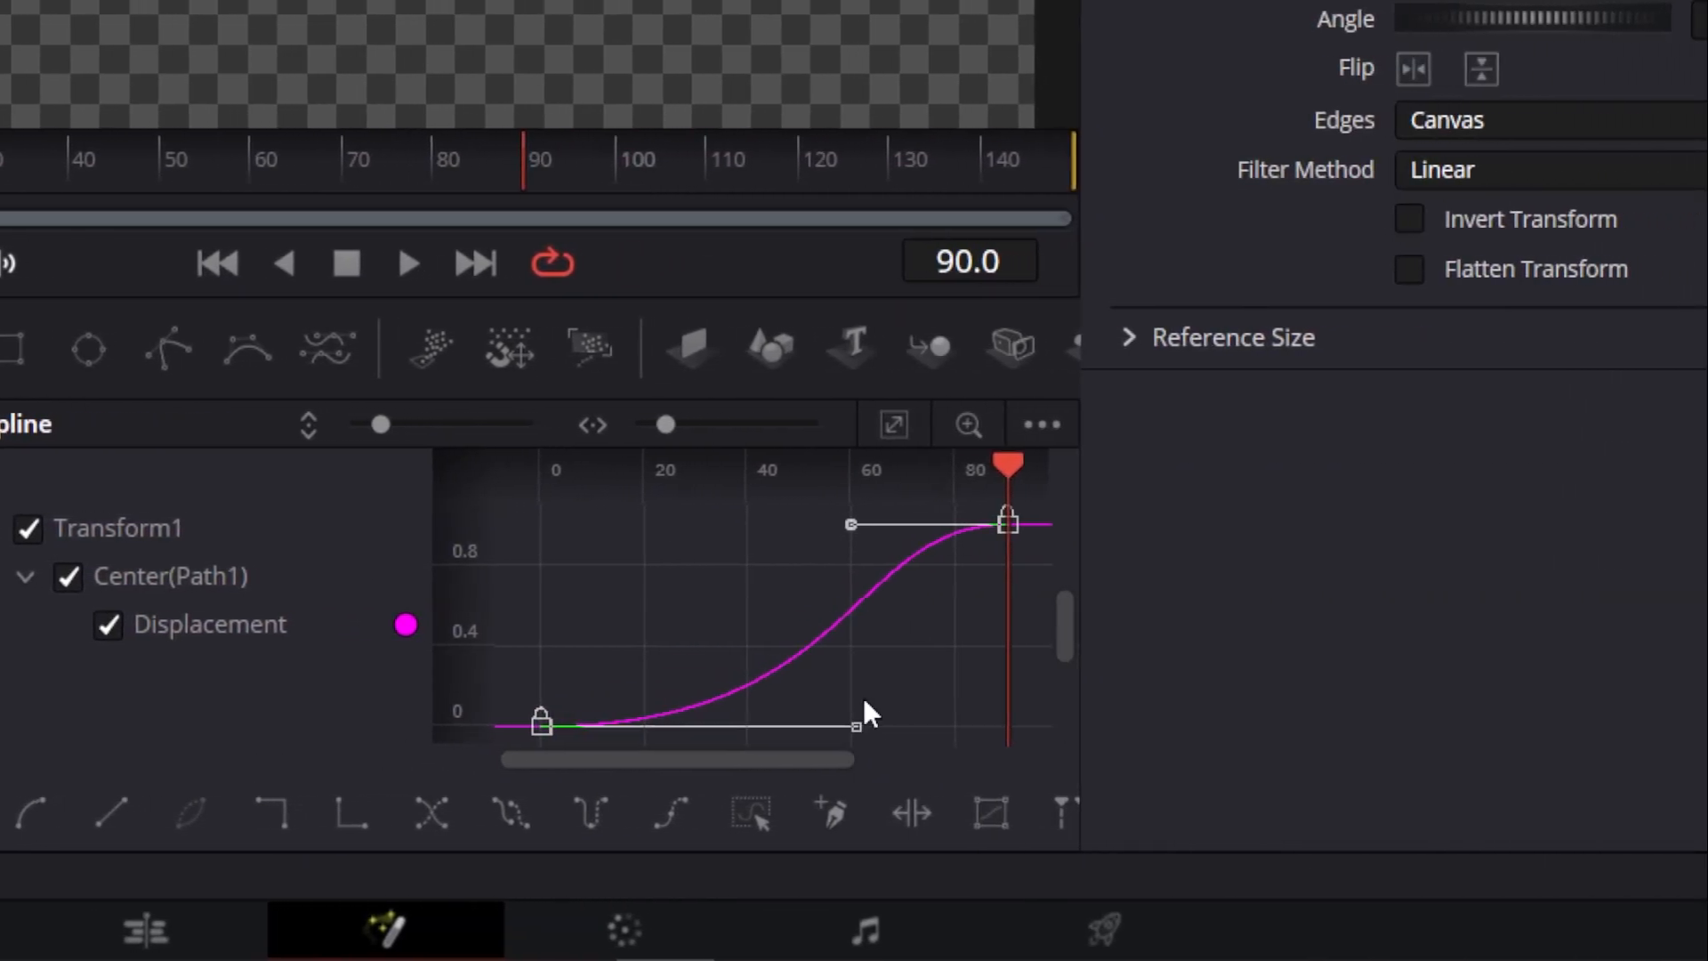
Smooth the Displacement keyframes in the Spline editor and pull the Bezier handles out.
left_click_drag(853, 524, 642, 526)
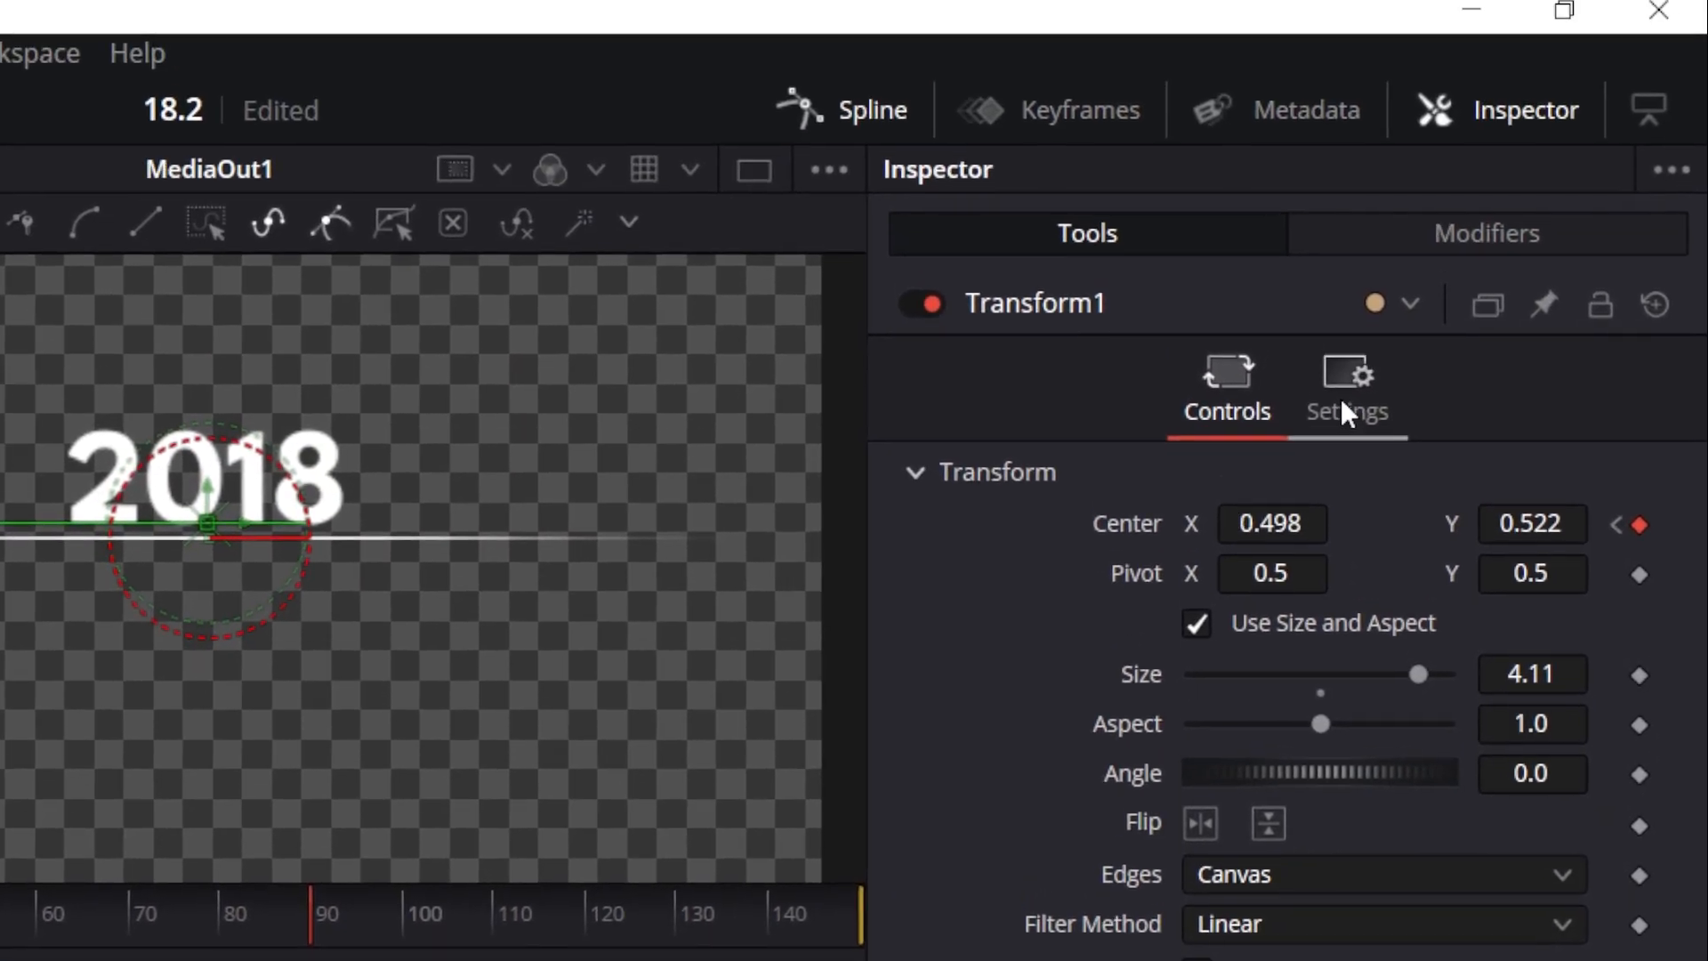
Check Motion Blur in Transform1's Settings and raise Shutter Angle to 360.
left_click(1346, 393)
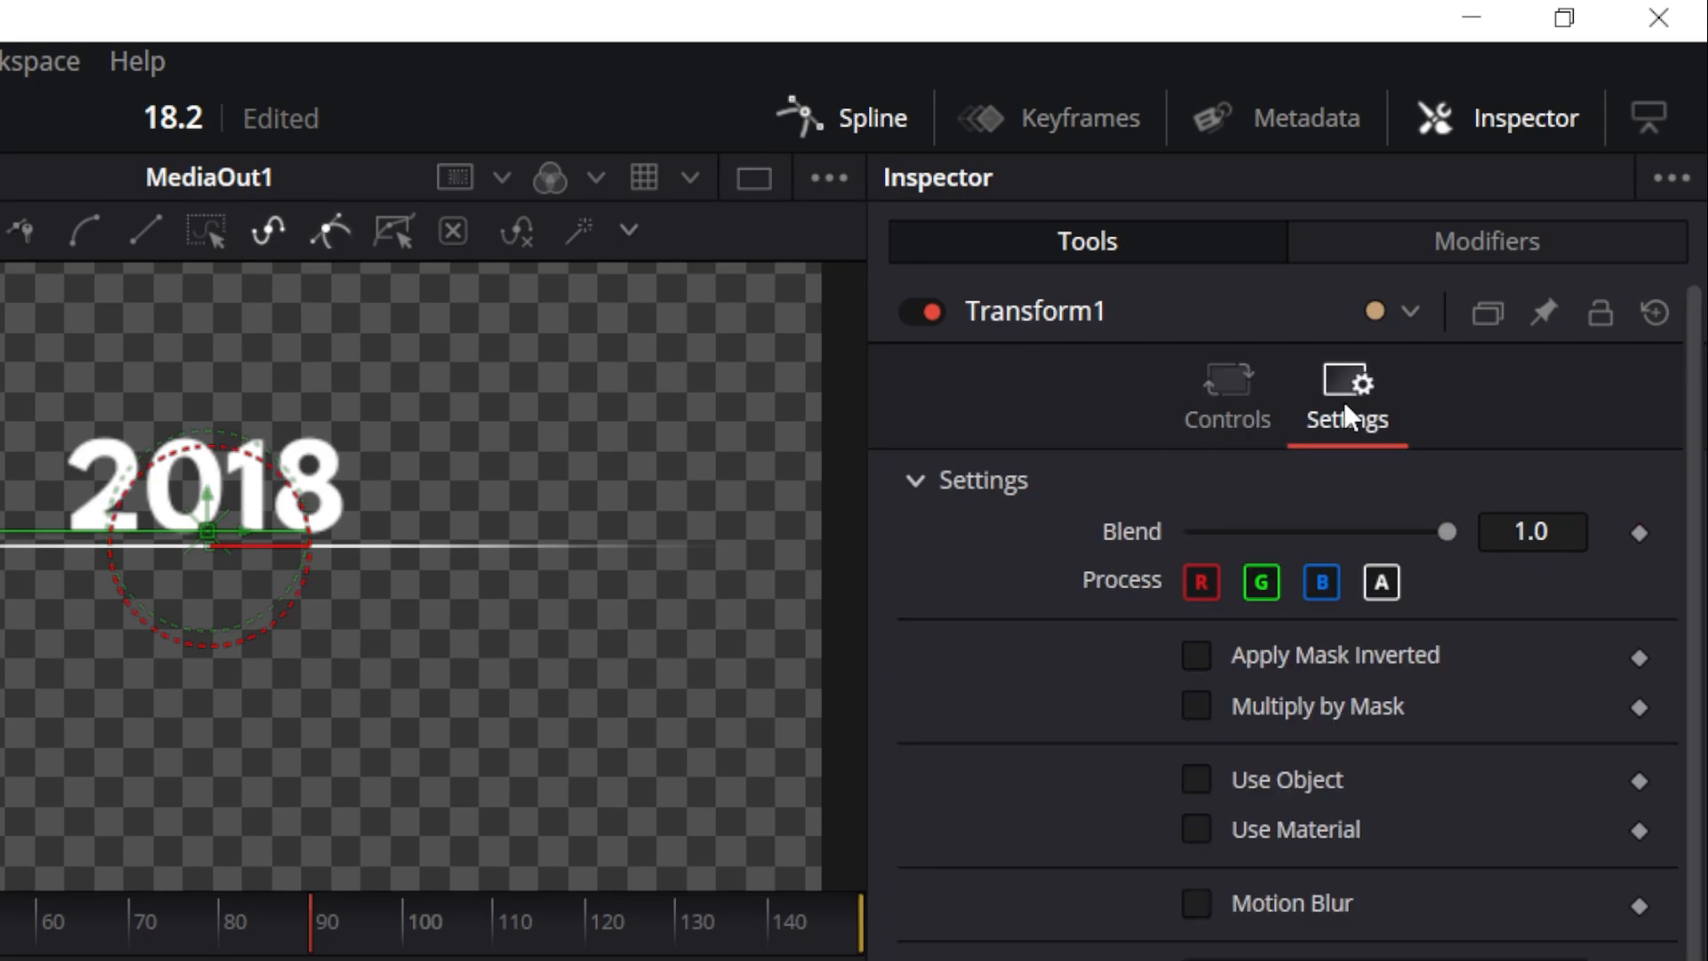
left_click(1195, 903)
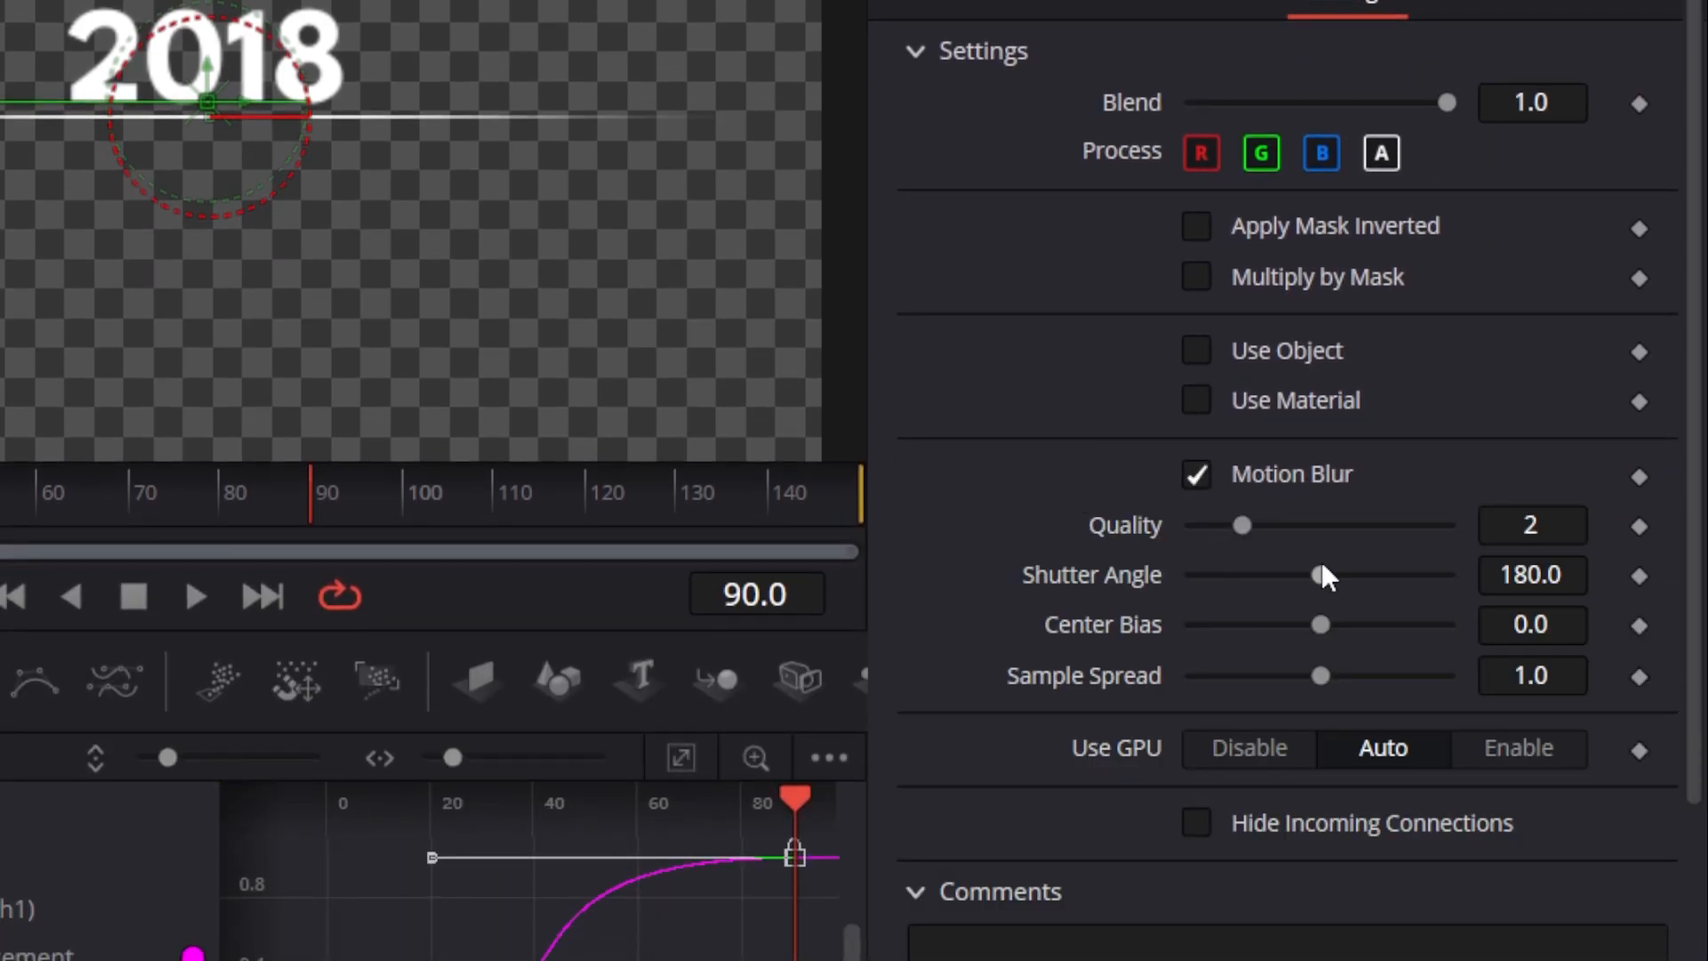
left_click_drag(1318, 573, 1442, 573)
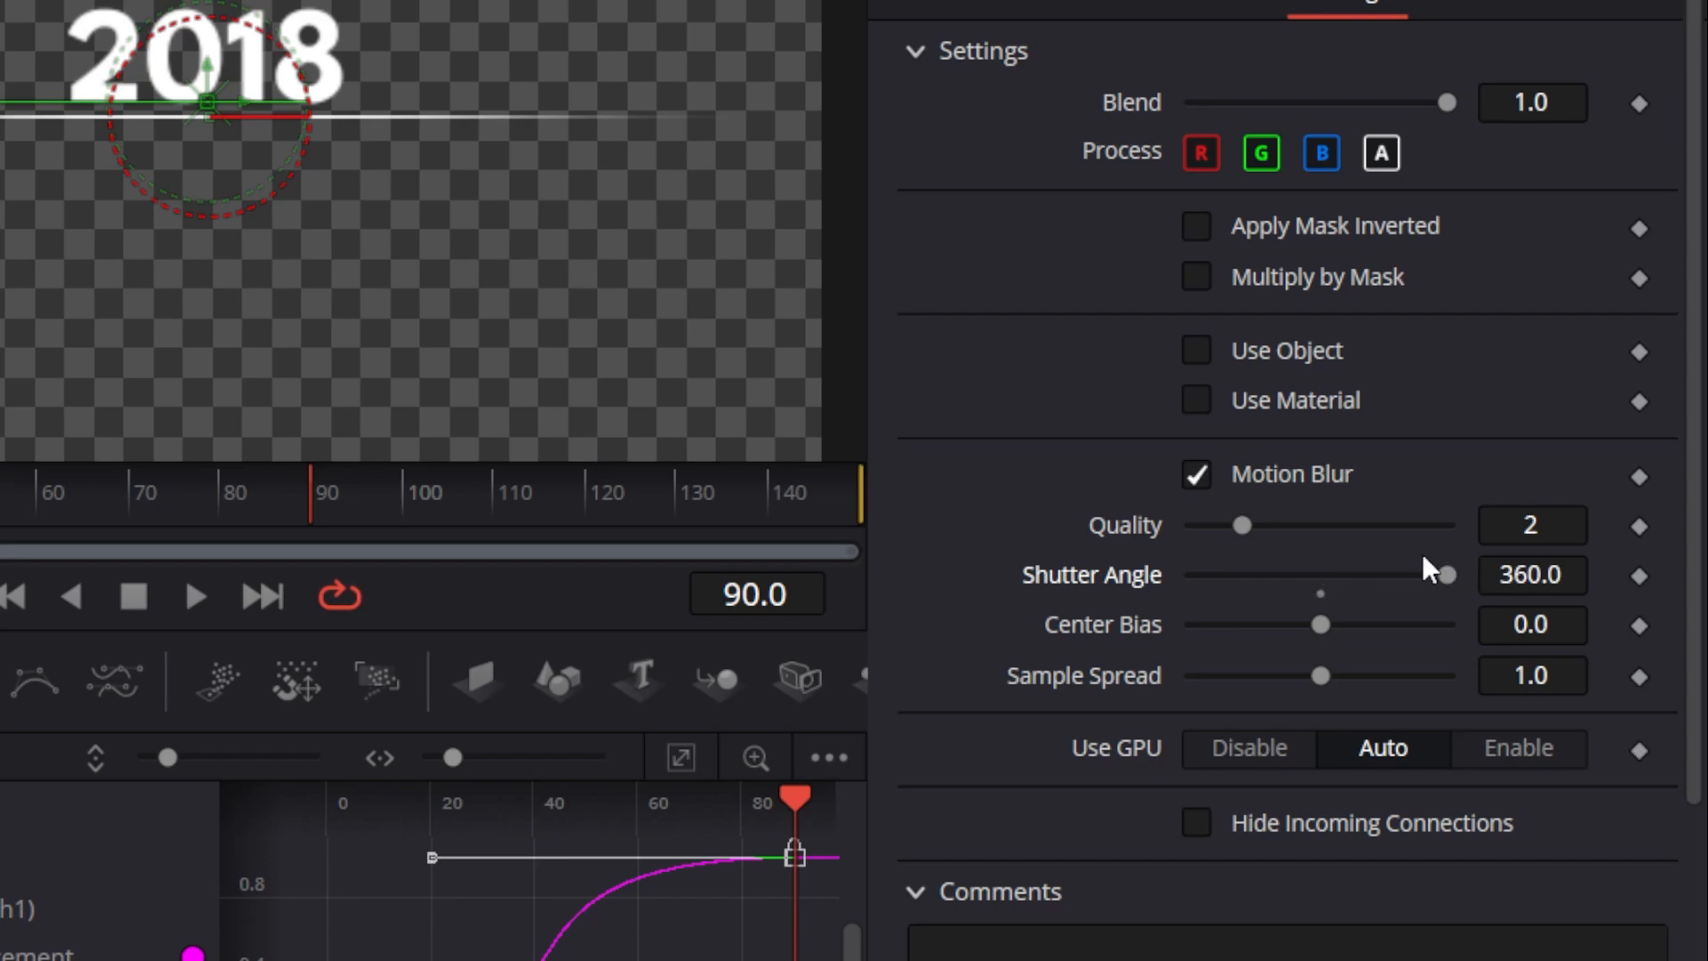